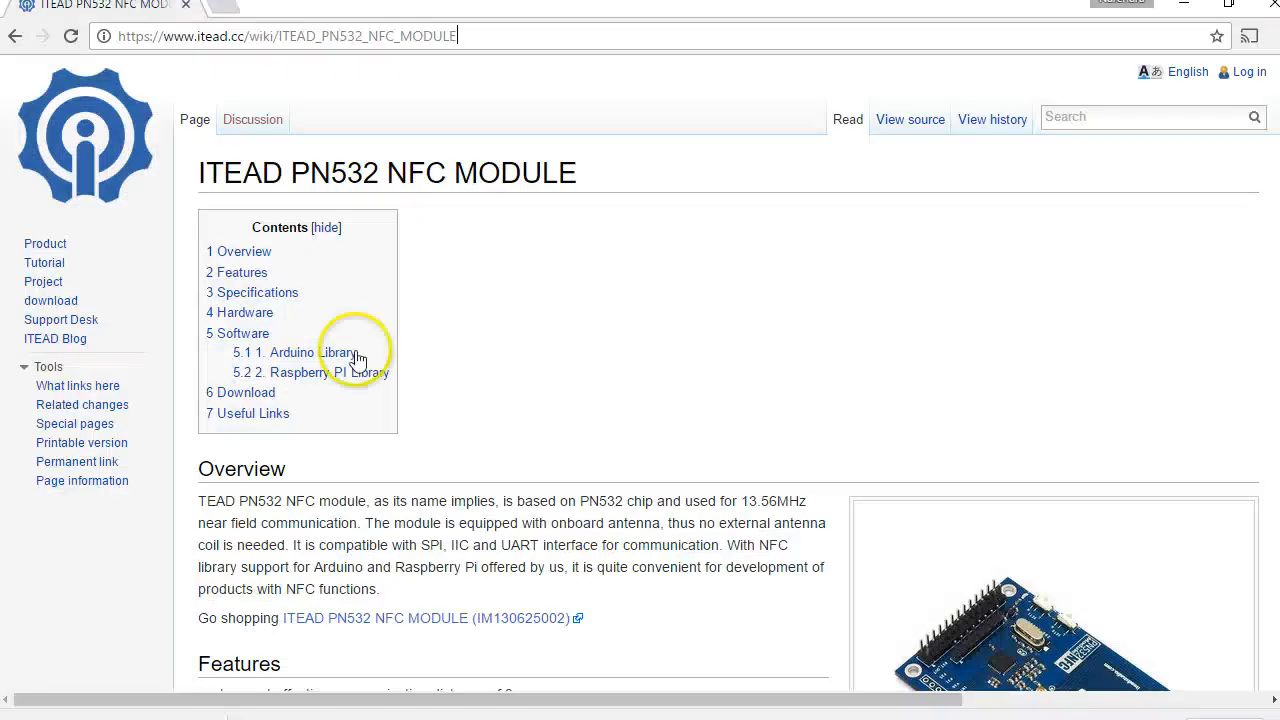
{"action": "mouse_move", "coordinate": [195, 36]}
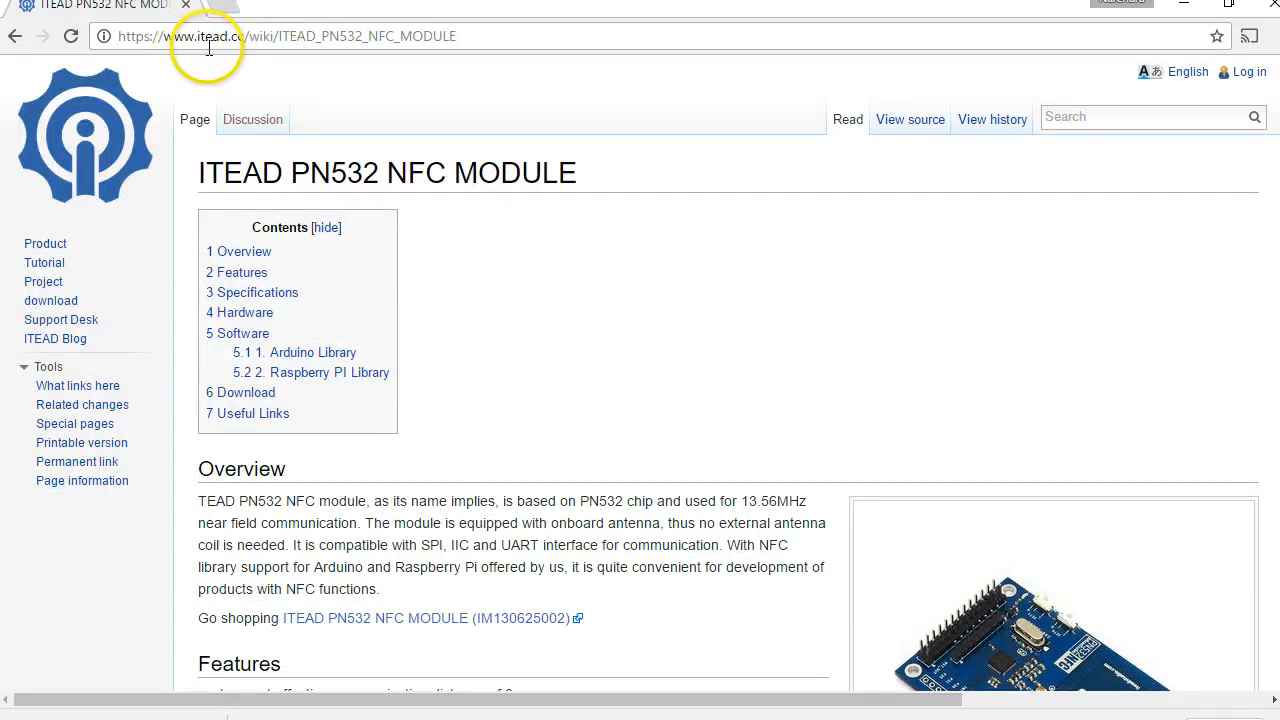
Scroll the ITEAD PN532 NFC module wiki page to its Overview, Features and product photo.
{"action": "left_click", "coordinate": [285, 36]}
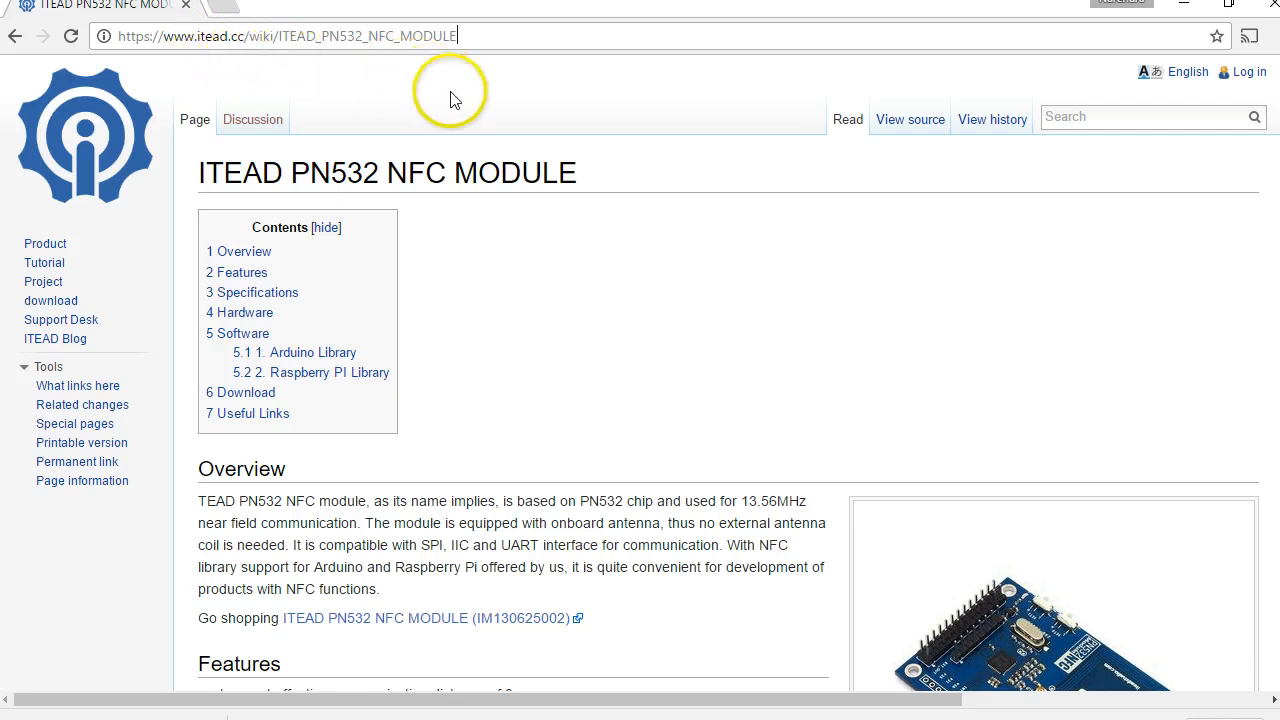
{"action": "scroll", "scroll_direction": "down", "scroll_amount": 3}
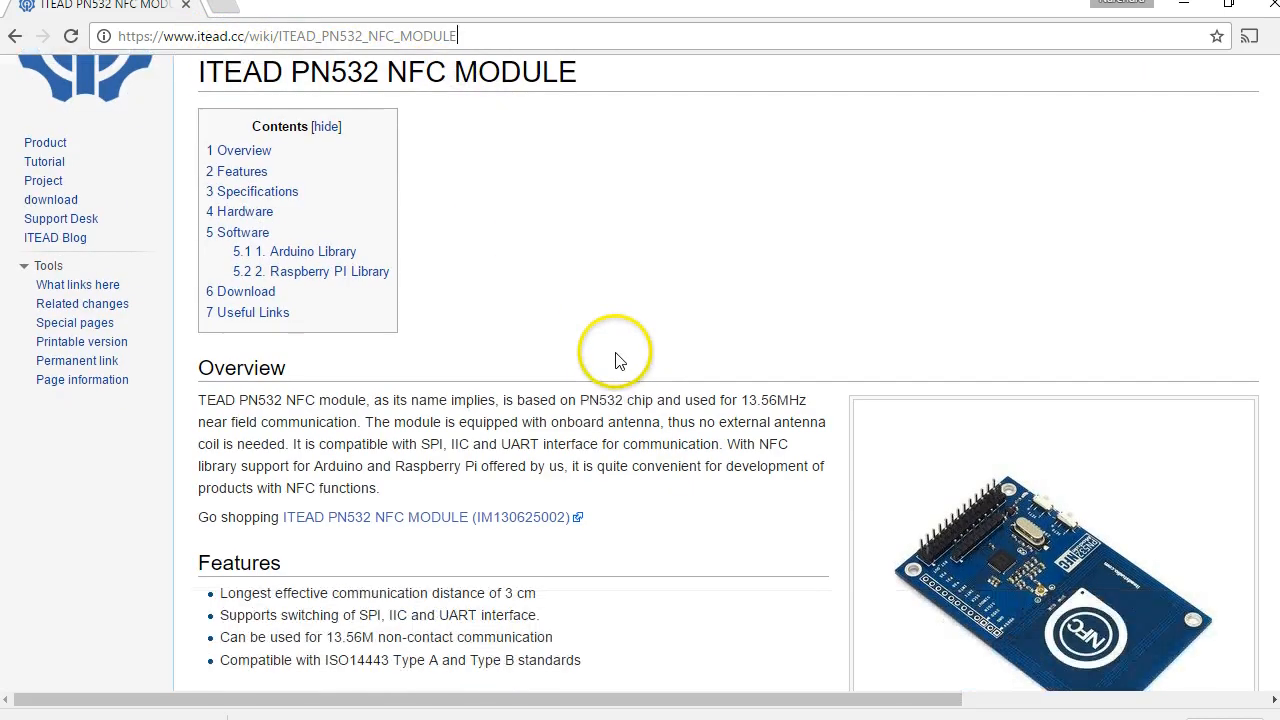
{"action": "scroll", "scroll_direction": "down", "scroll_amount": 3}
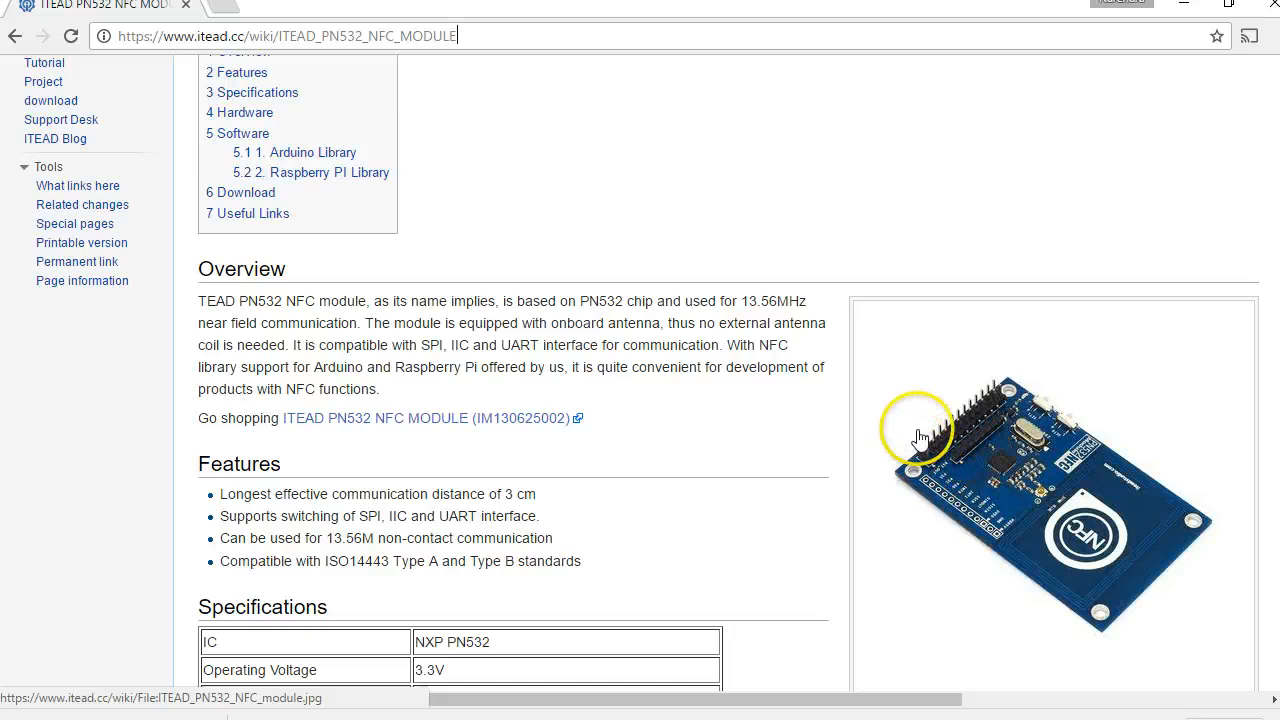
{"action": "mouse_move", "coordinate": [1098, 598]}
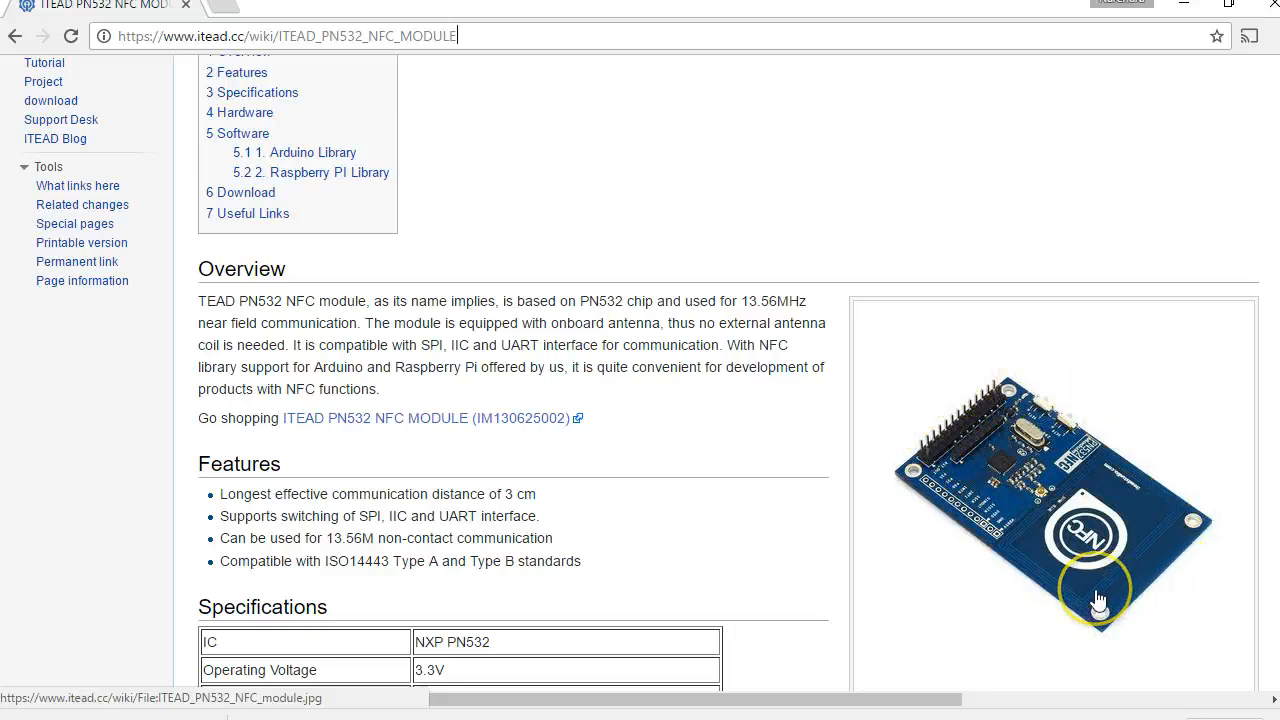
{"action": "mouse_move", "coordinate": [871, 556]}
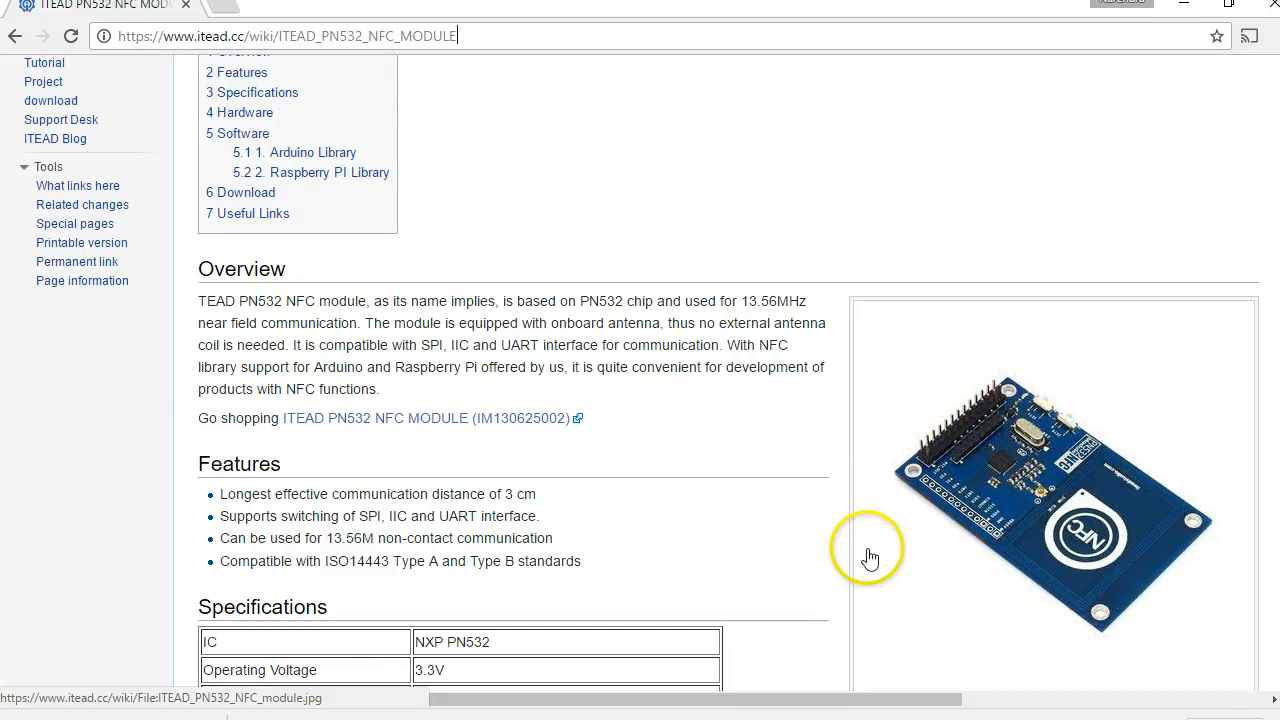
{"action": "mouse_move", "coordinate": [937, 523]}
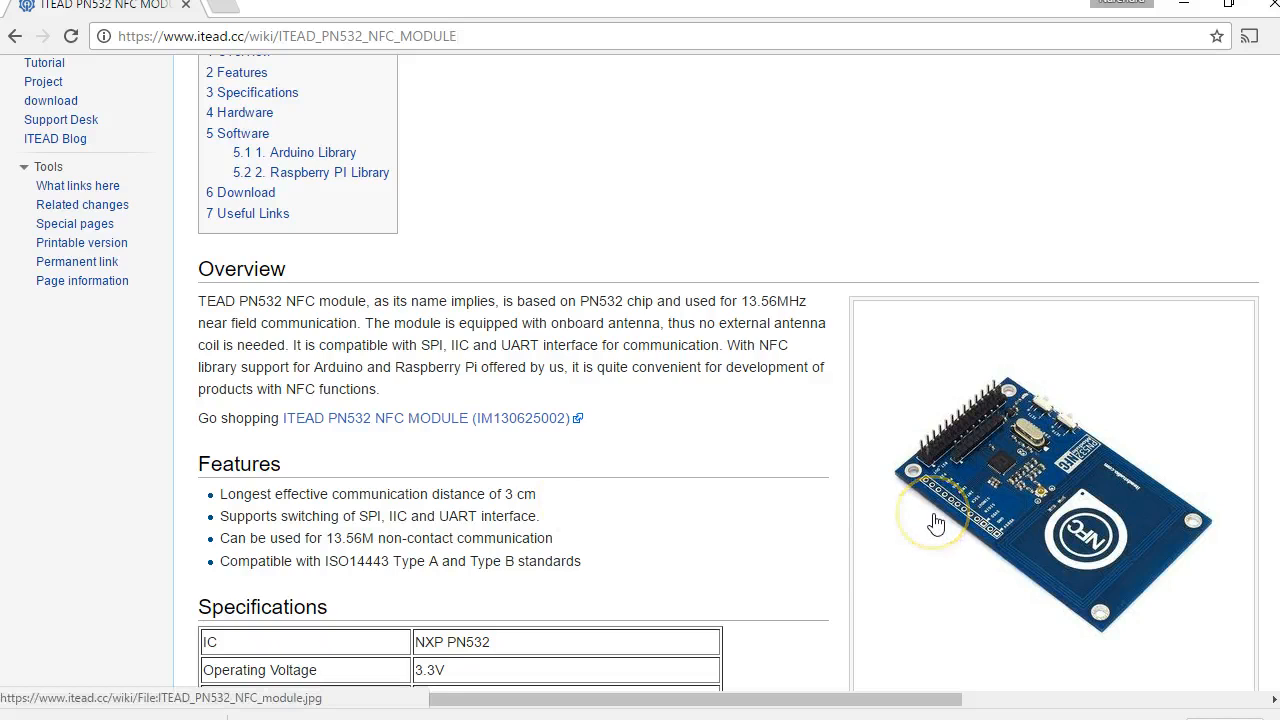
{"action": "scroll", "scroll_direction": "down", "scroll_amount": 3}
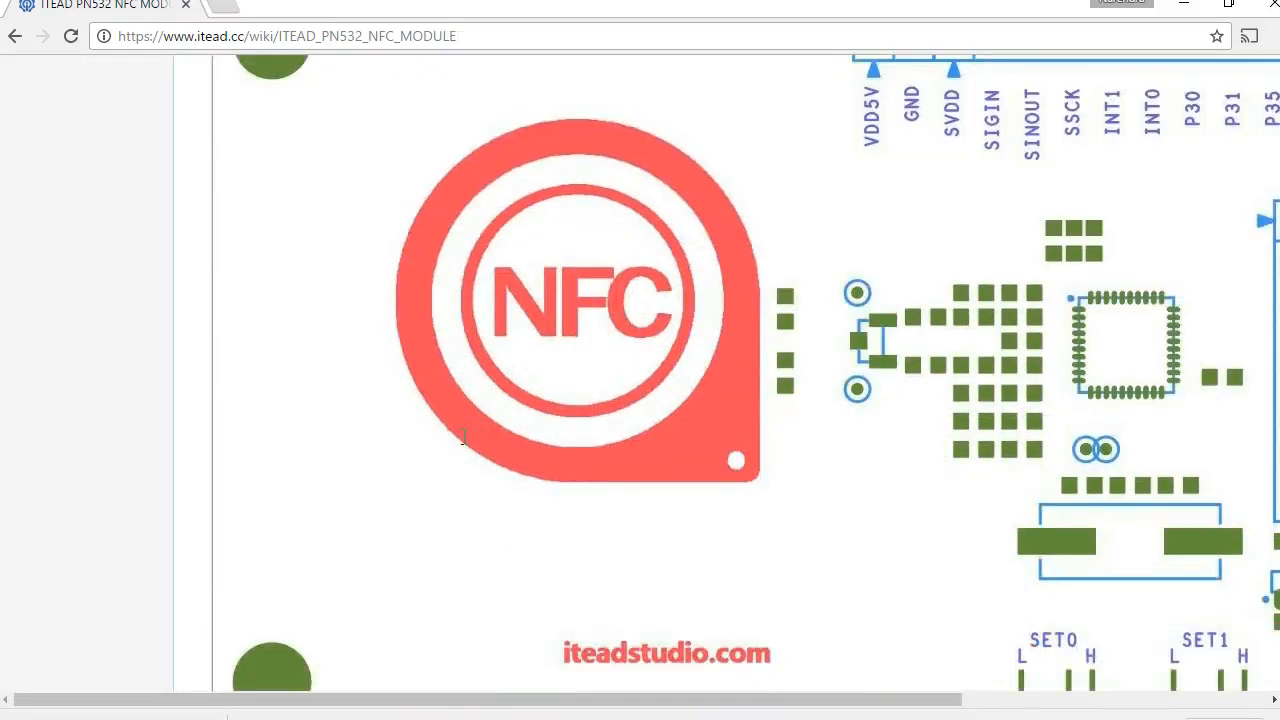
Scroll to the pin labels and the SET0/SET1 table for UART, SPI and IIC modes.
{"action": "scroll", "scroll_direction": "down", "scroll_amount": 3}
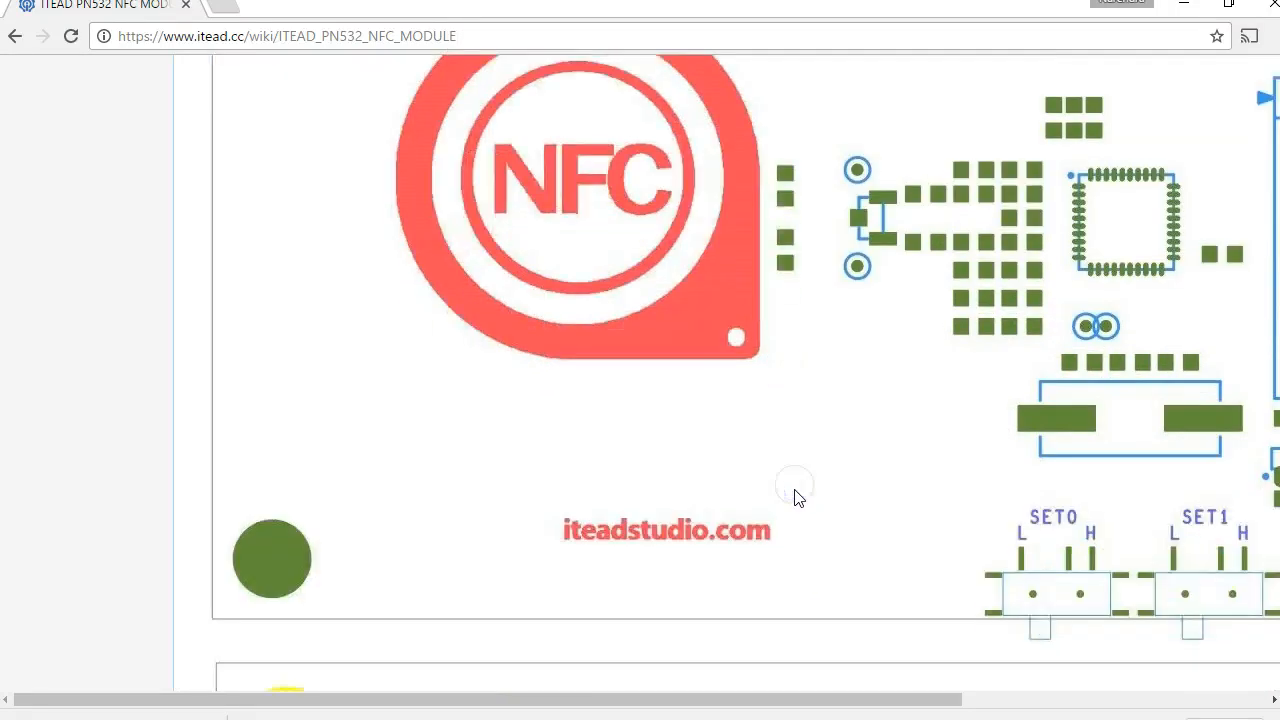
{"action": "scroll", "scroll_direction": "down", "scroll_amount": 3}
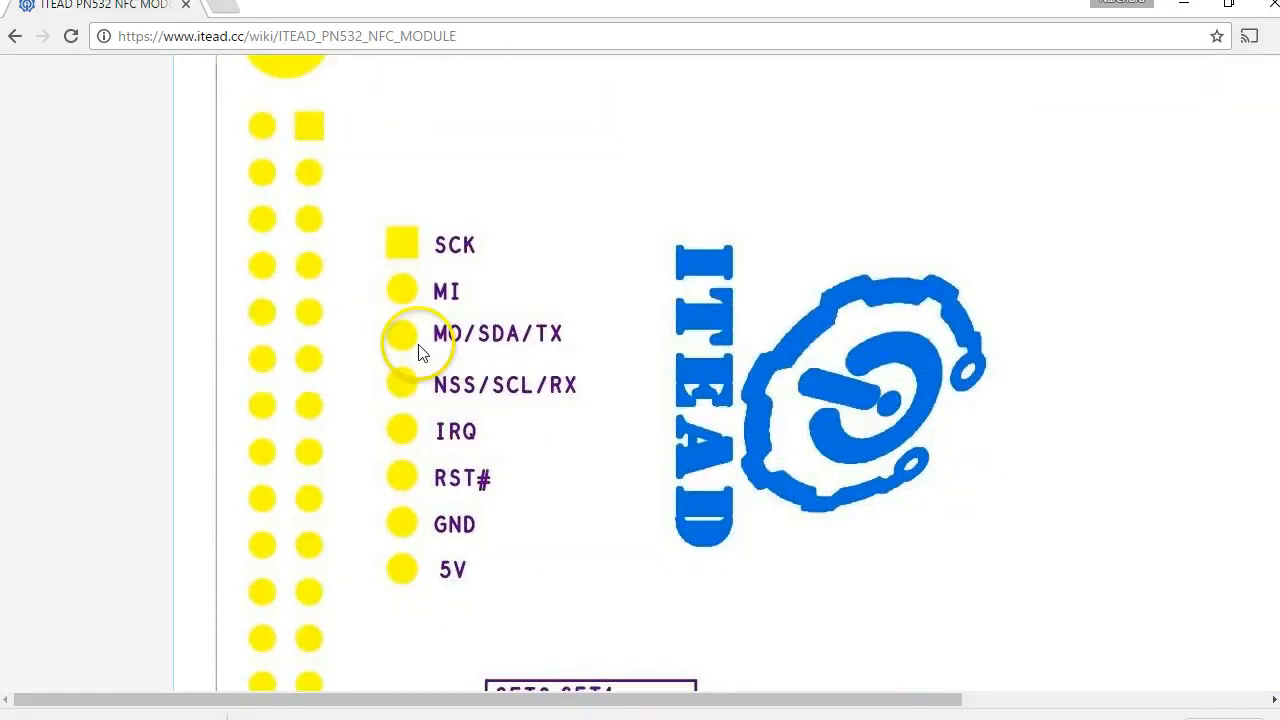
{"action": "mouse_move", "coordinate": [440, 250]}
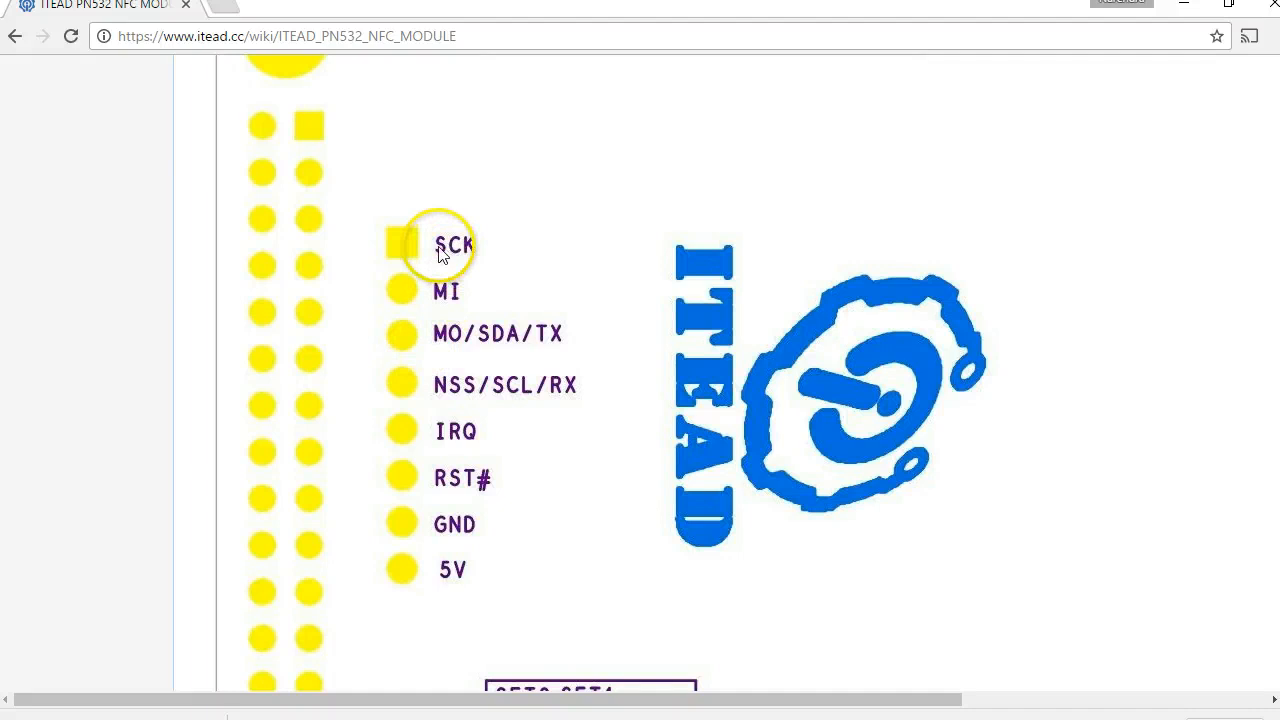
{"action": "mouse_move", "coordinate": [432, 294]}
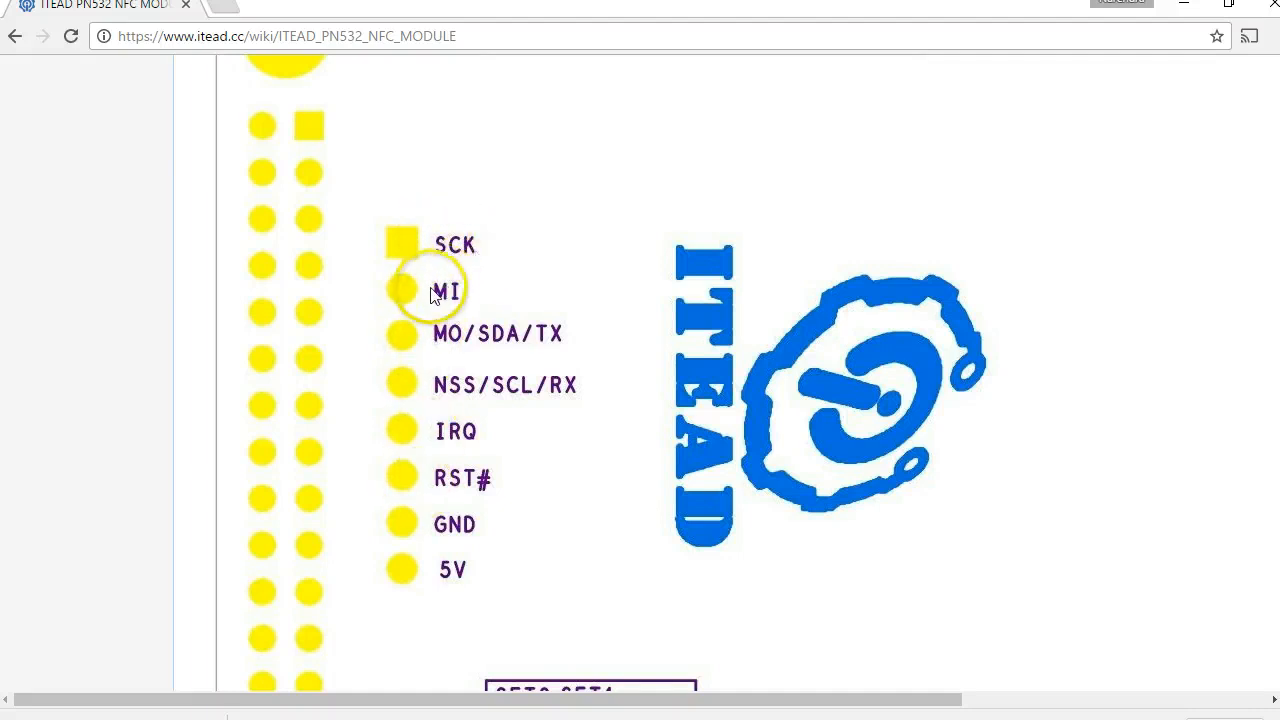
{"action": "mouse_move", "coordinate": [455, 400]}
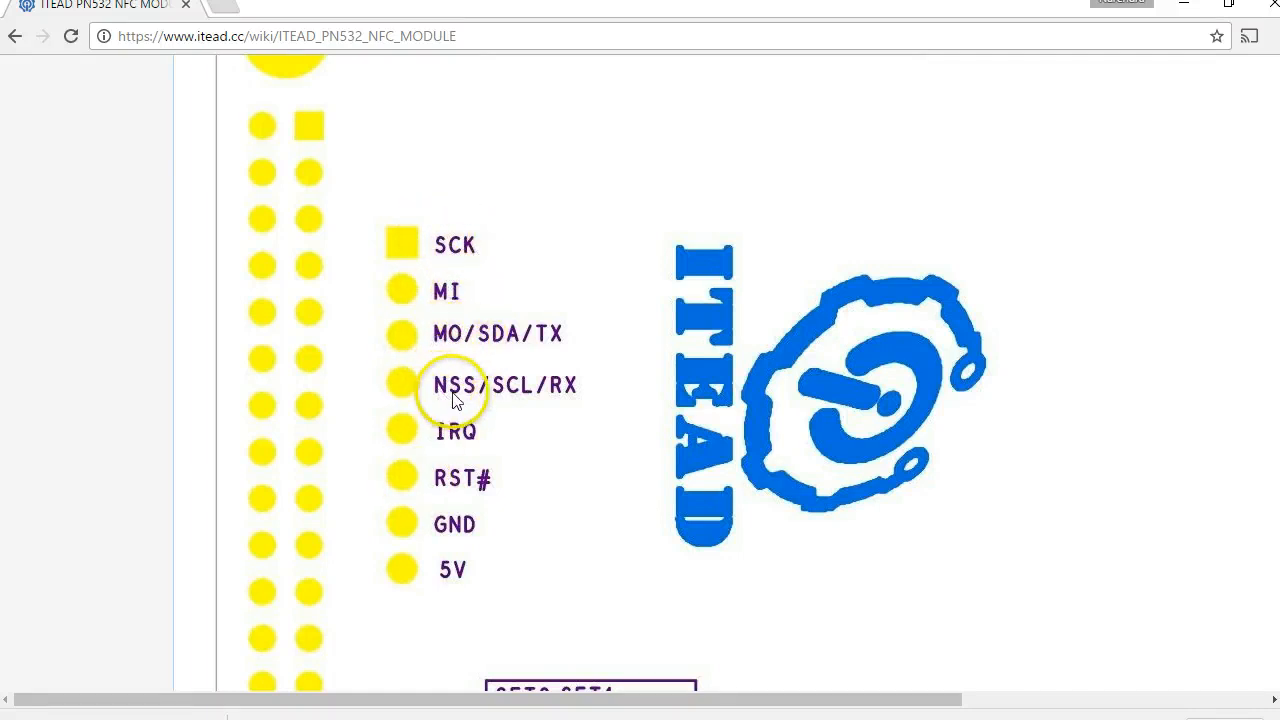
{"action": "mouse_move", "coordinate": [507, 523]}
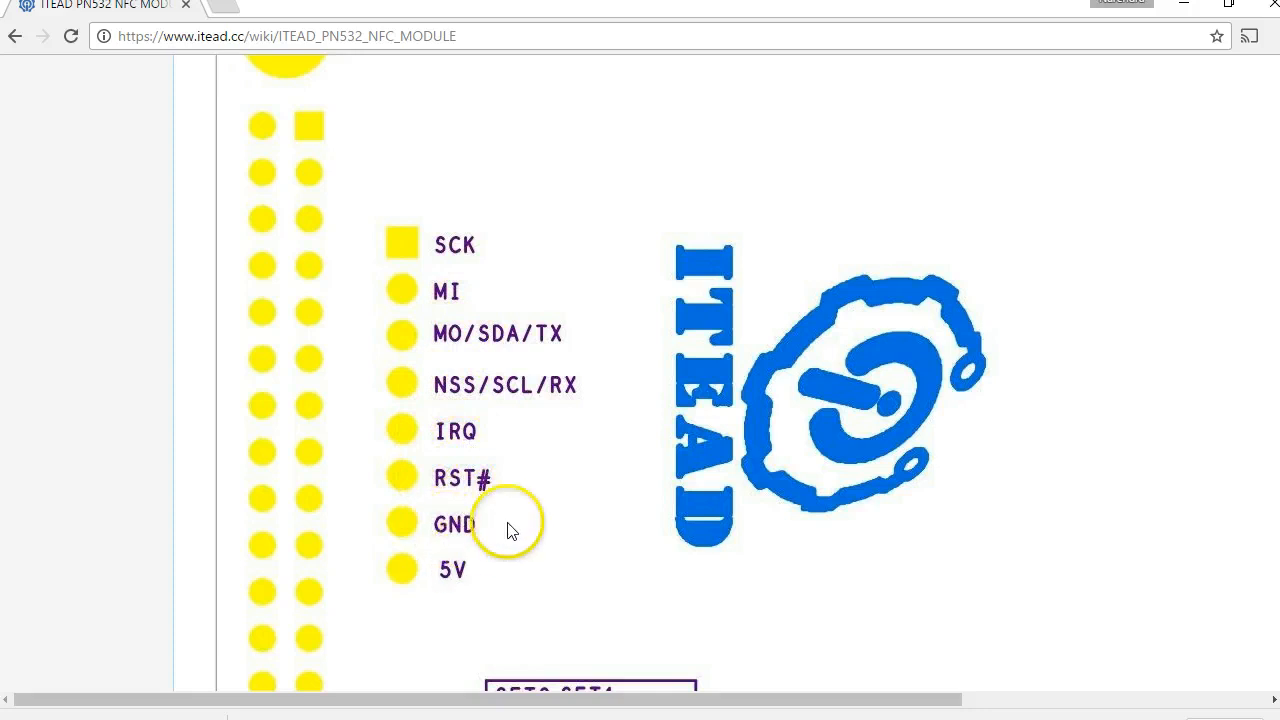
{"action": "scroll", "scroll_direction": "down", "scroll_amount": 3}
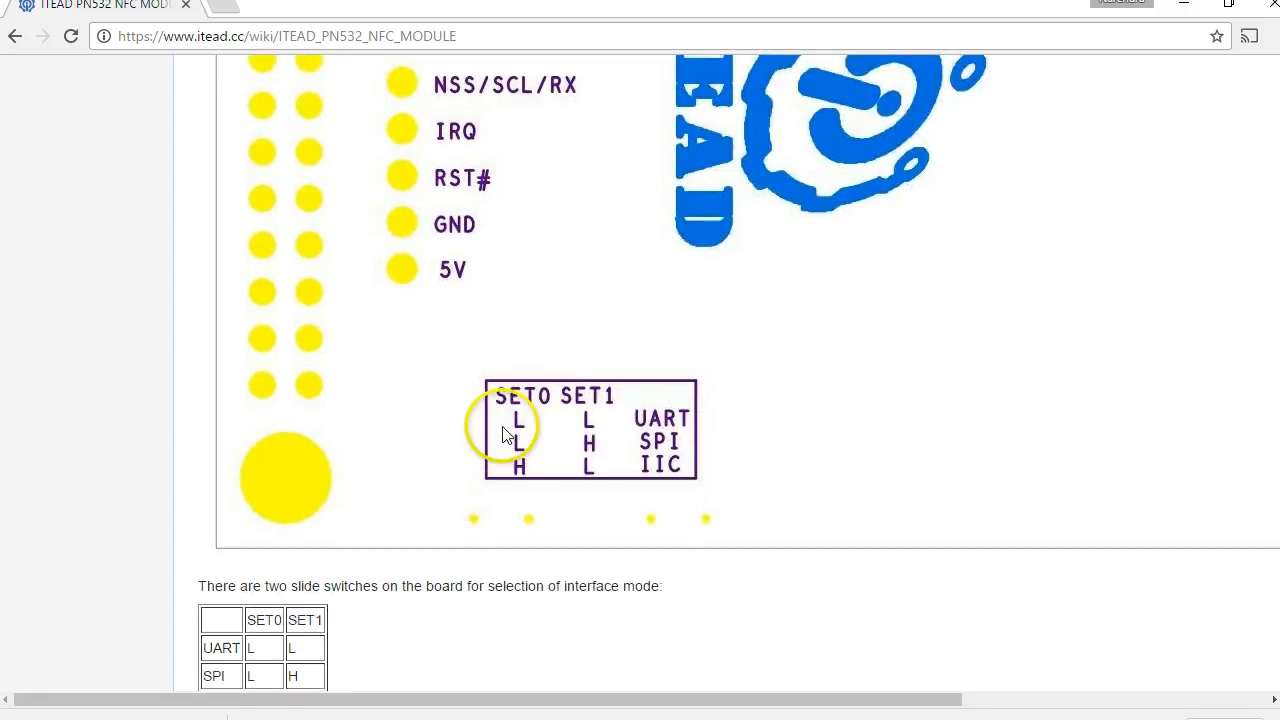
{"action": "mouse_move", "coordinate": [530, 427]}
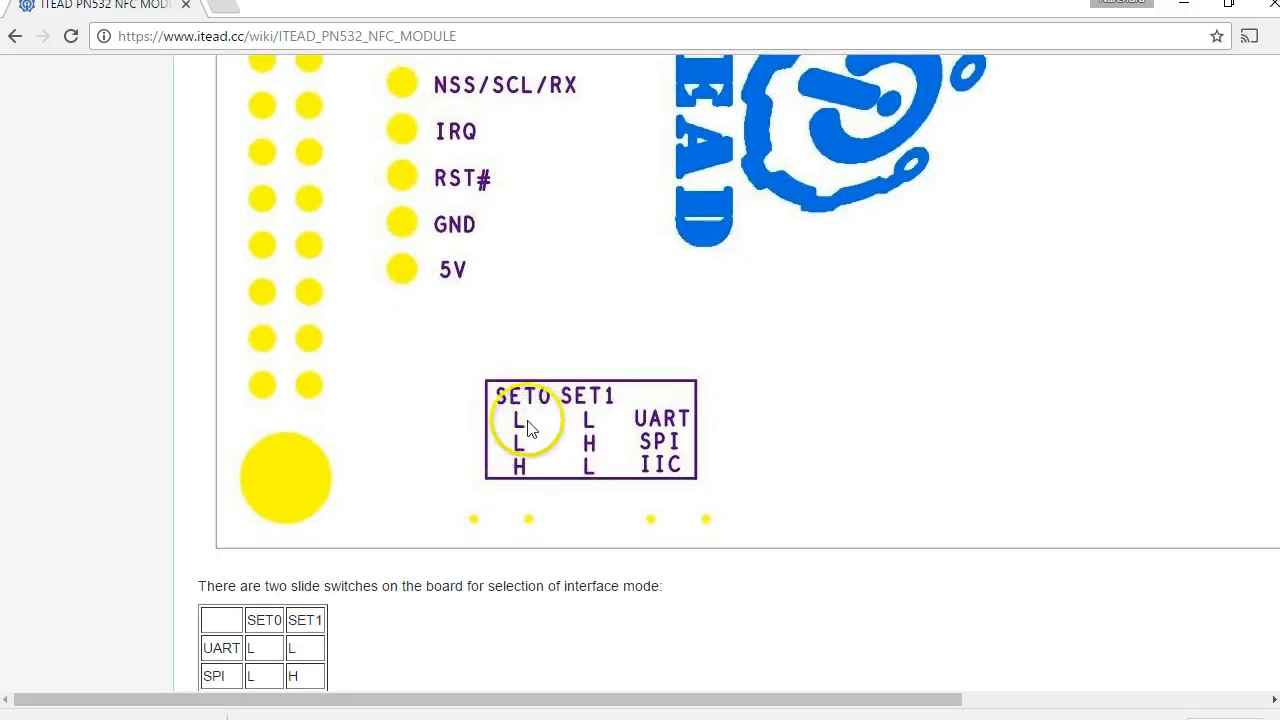
{"action": "scroll", "scroll_direction": "down", "scroll_amount": 3}
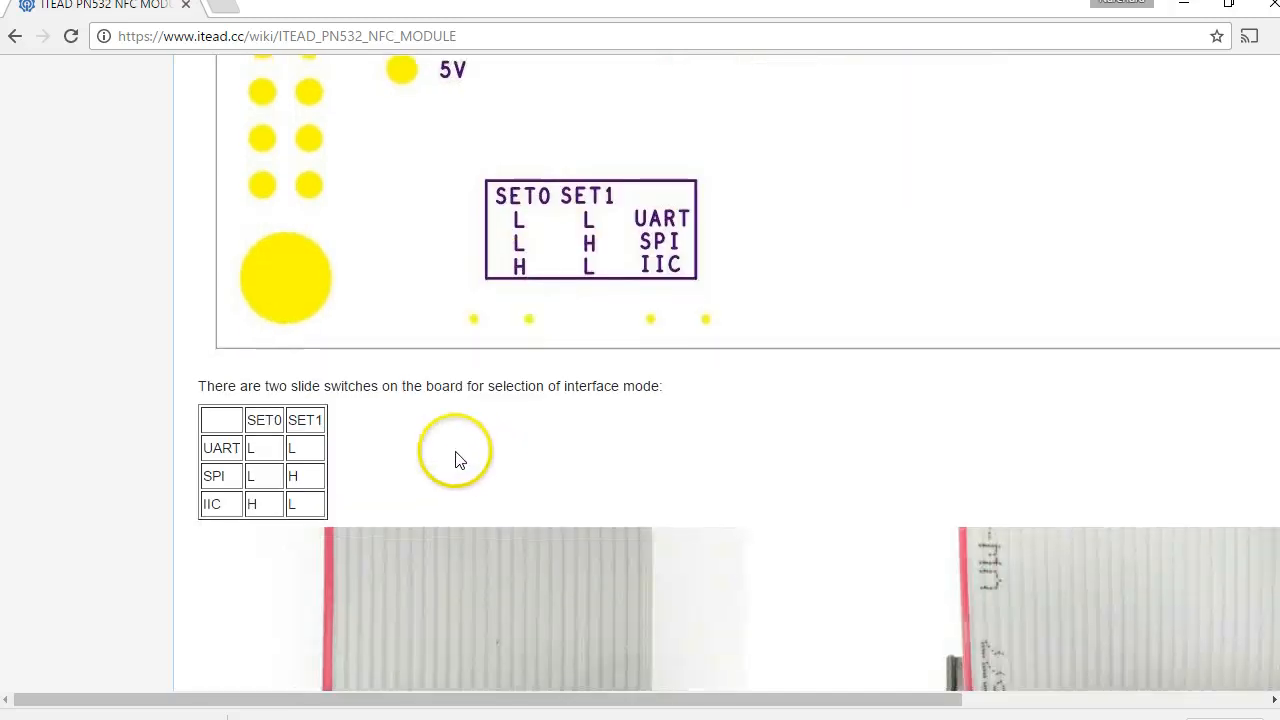
Scroll past the Raspberry Pi wiring photos to the Software, Download and Useful Links sections.
{"action": "scroll", "scroll_direction": "down", "scroll_amount": 3}
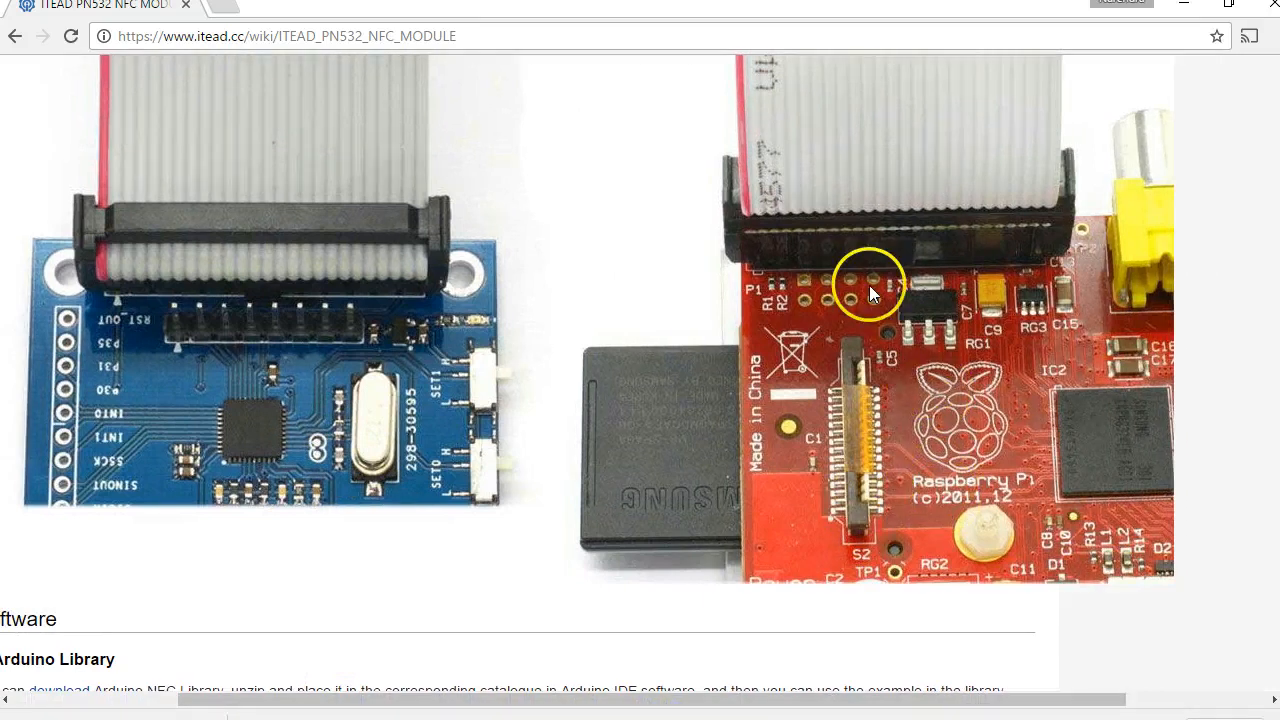
{"action": "mouse_move", "coordinate": [985, 425]}
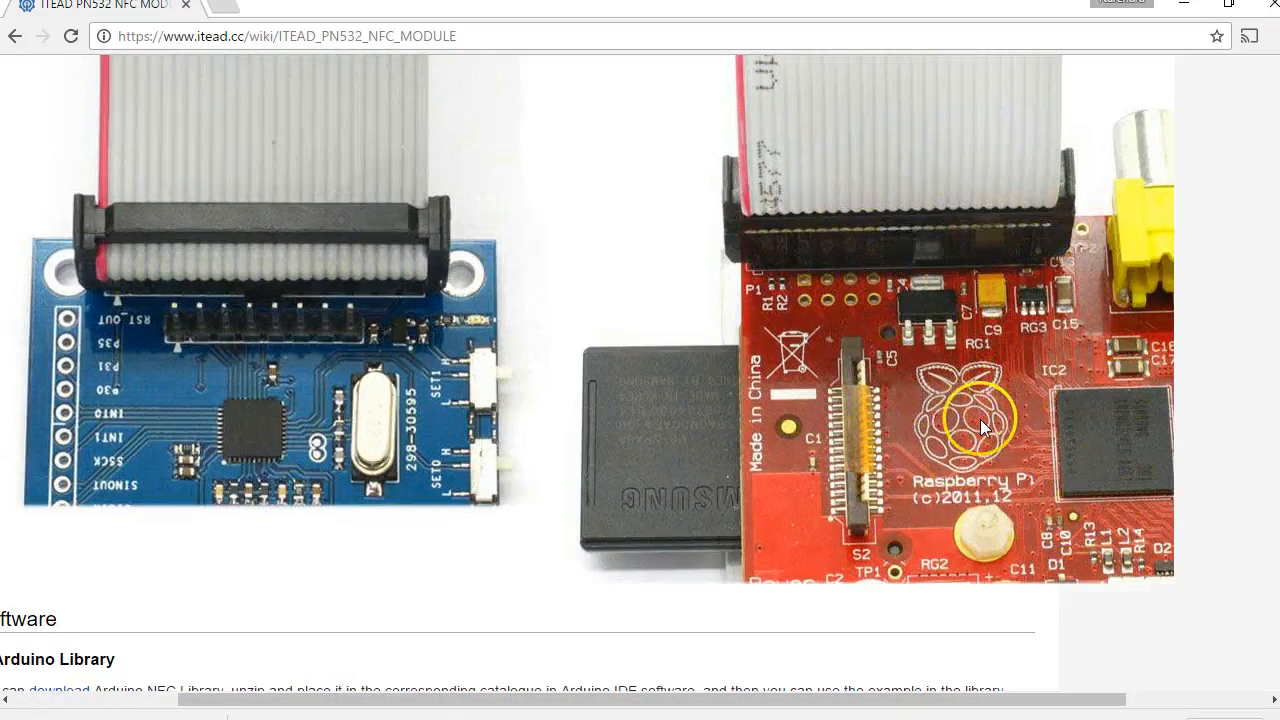
{"action": "mouse_move", "coordinate": [490, 480]}
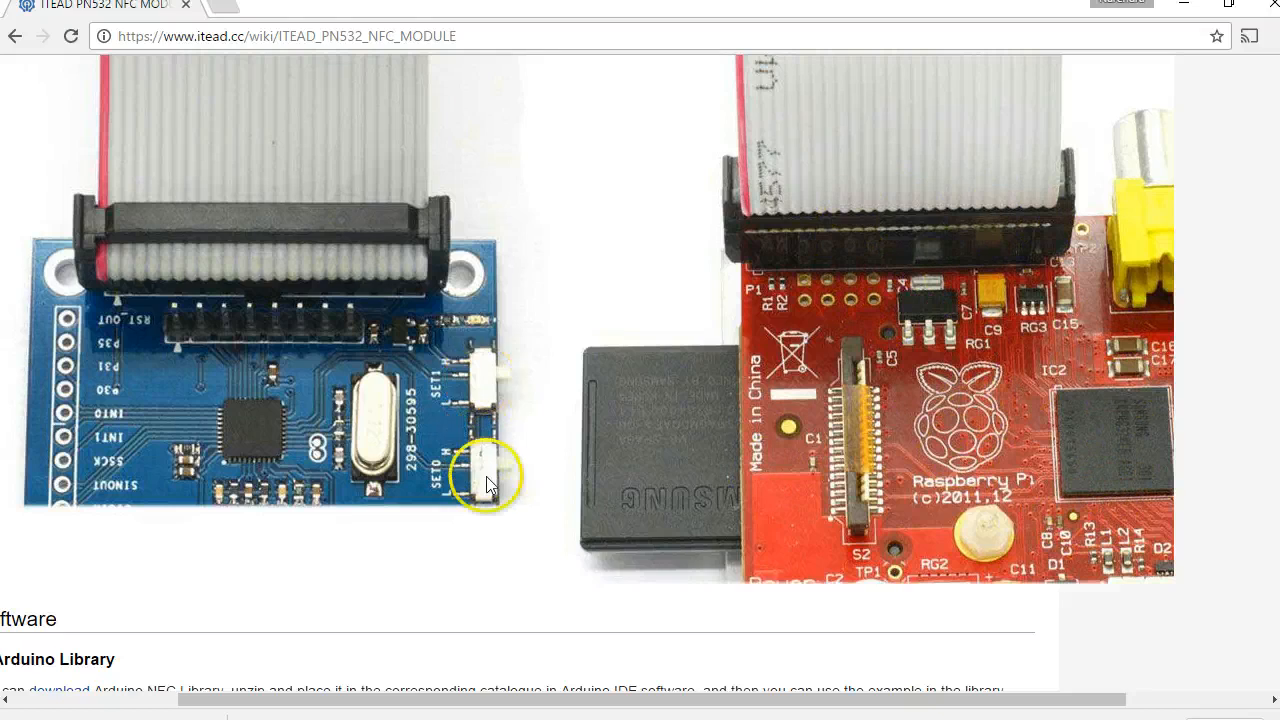
{"action": "mouse_move", "coordinate": [565, 467]}
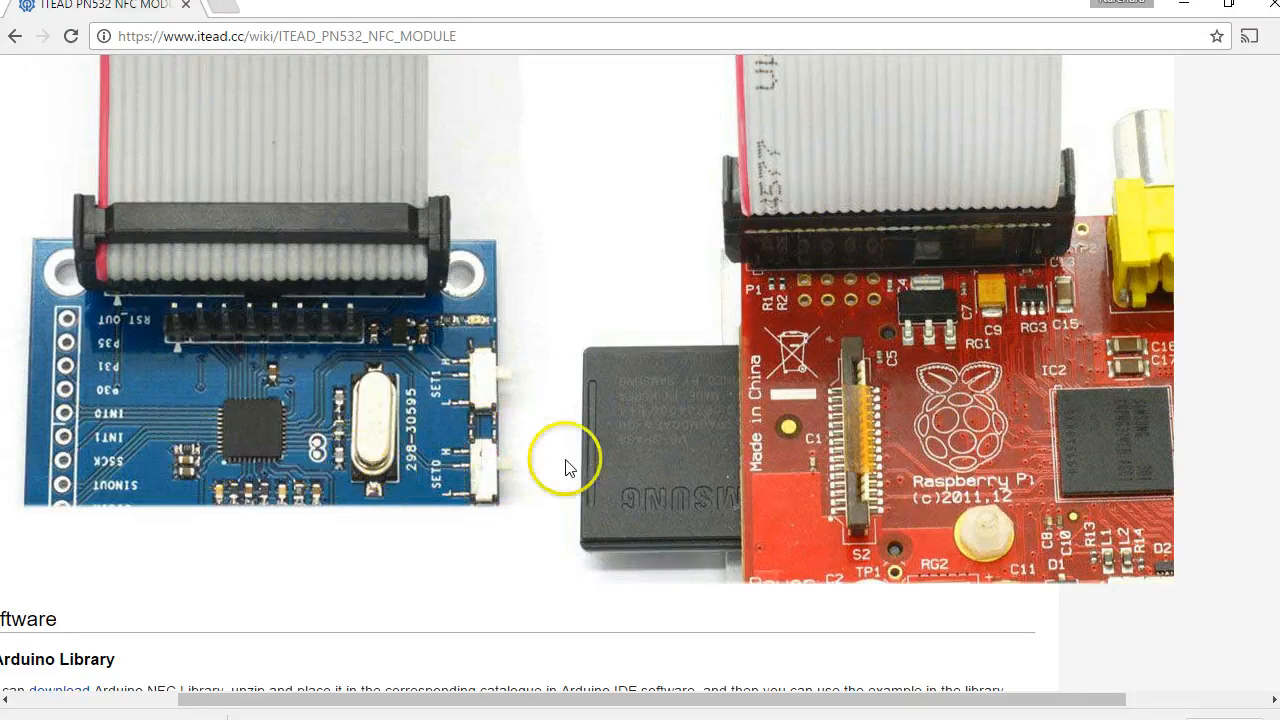
{"action": "scroll", "scroll_direction": "down", "scroll_amount": 3}
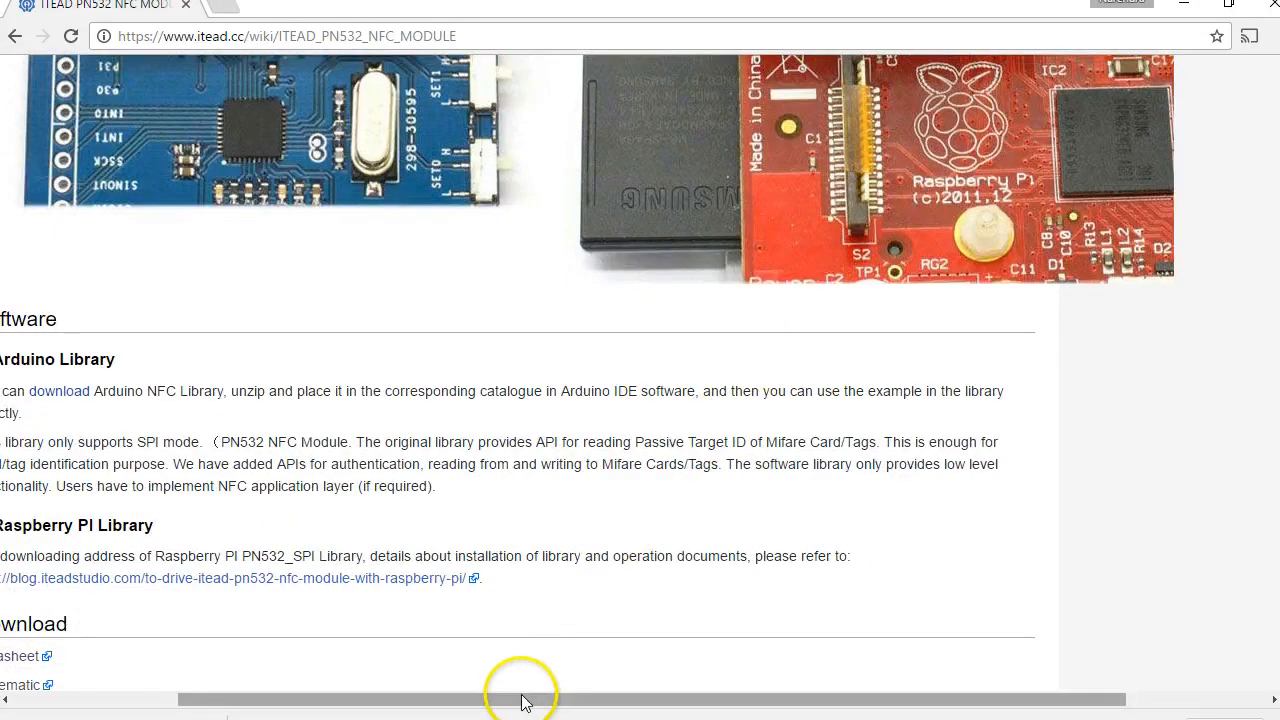
{"action": "scroll", "scroll_direction": "down", "scroll_amount": 3}
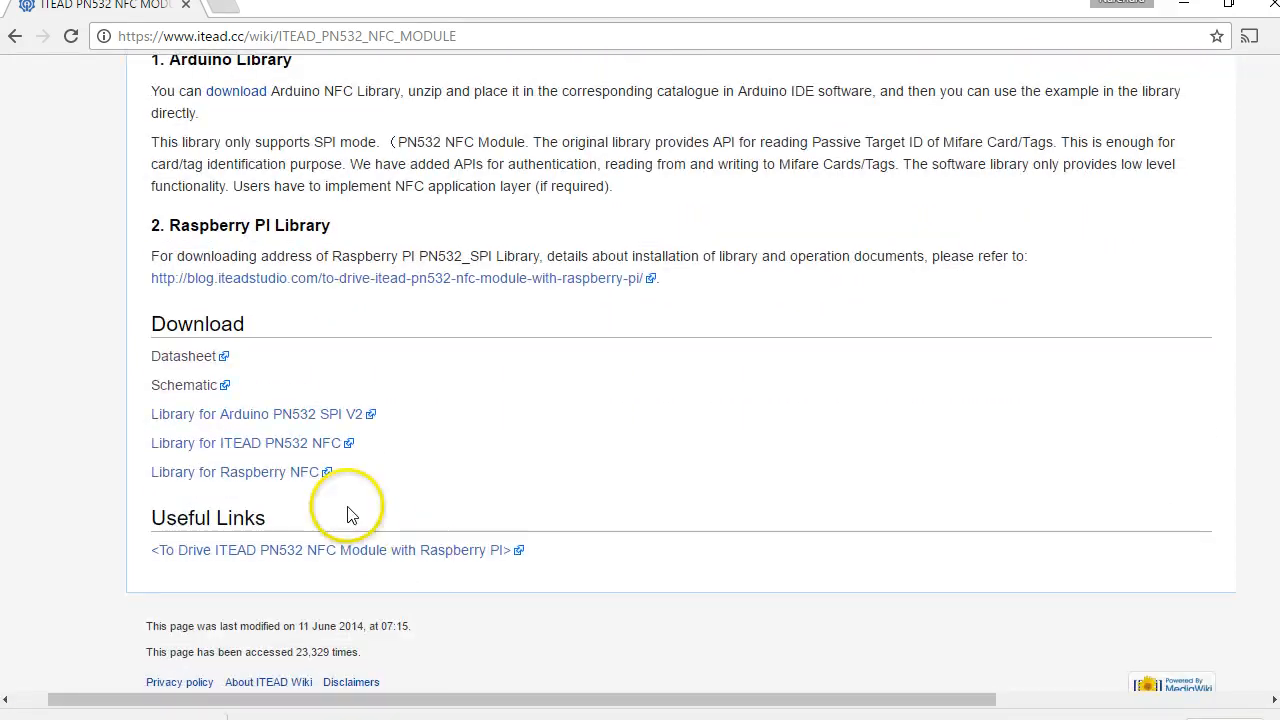
{"action": "mouse_move", "coordinate": [290, 414]}
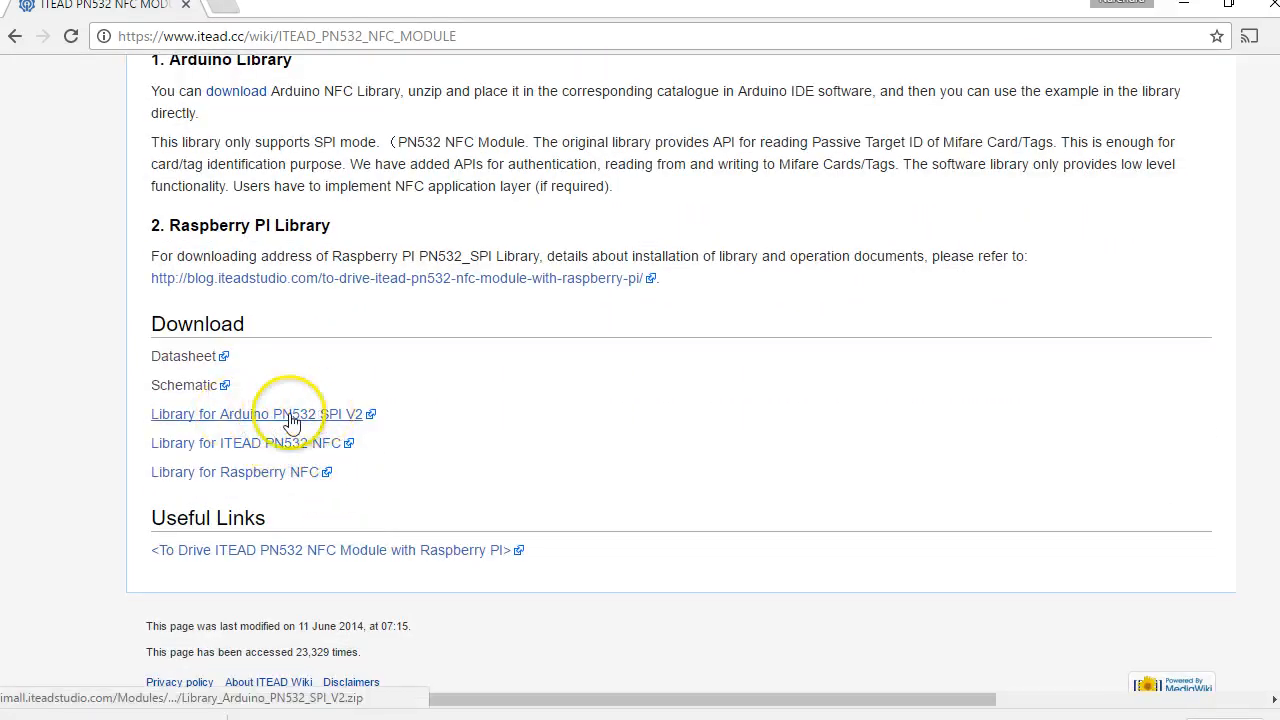
{"action": "mouse_move", "coordinate": [270, 420]}
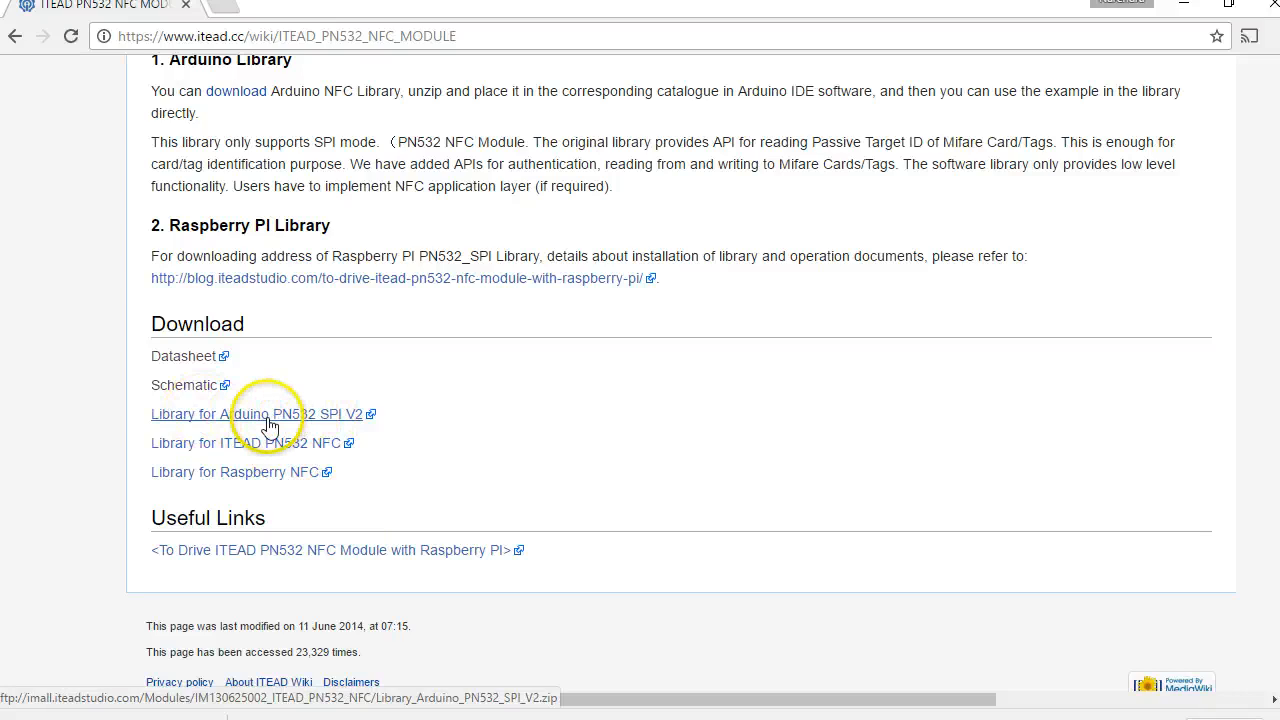
{"action": "mouse_move", "coordinate": [268, 425]}
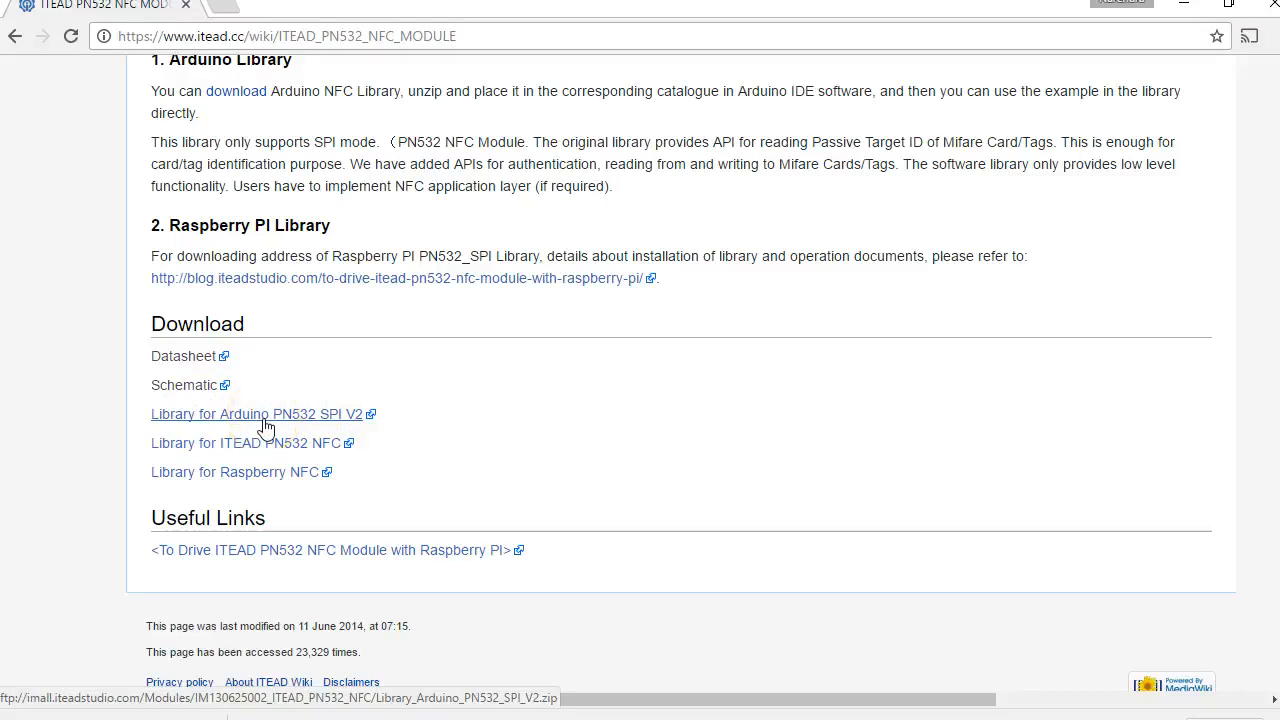
{"action": "mouse_move", "coordinate": [545, 490]}
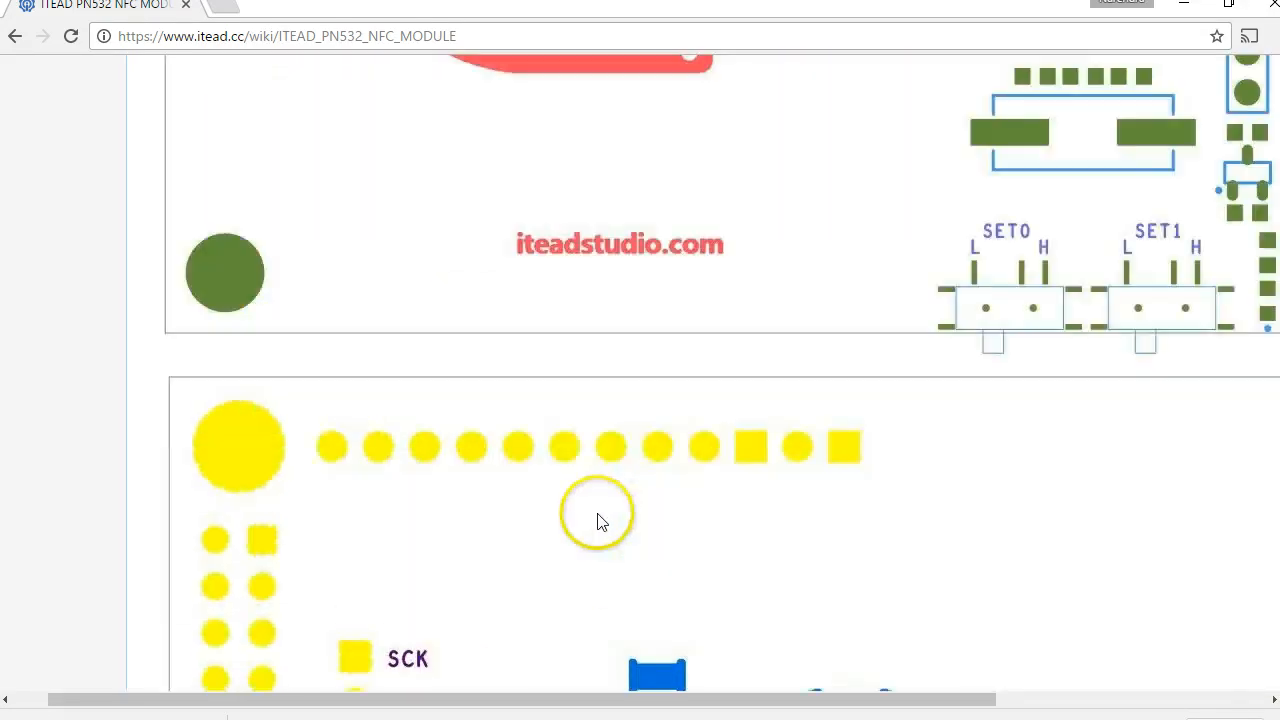
{"action": "scroll", "scroll_direction": "up", "scroll_amount": 3}
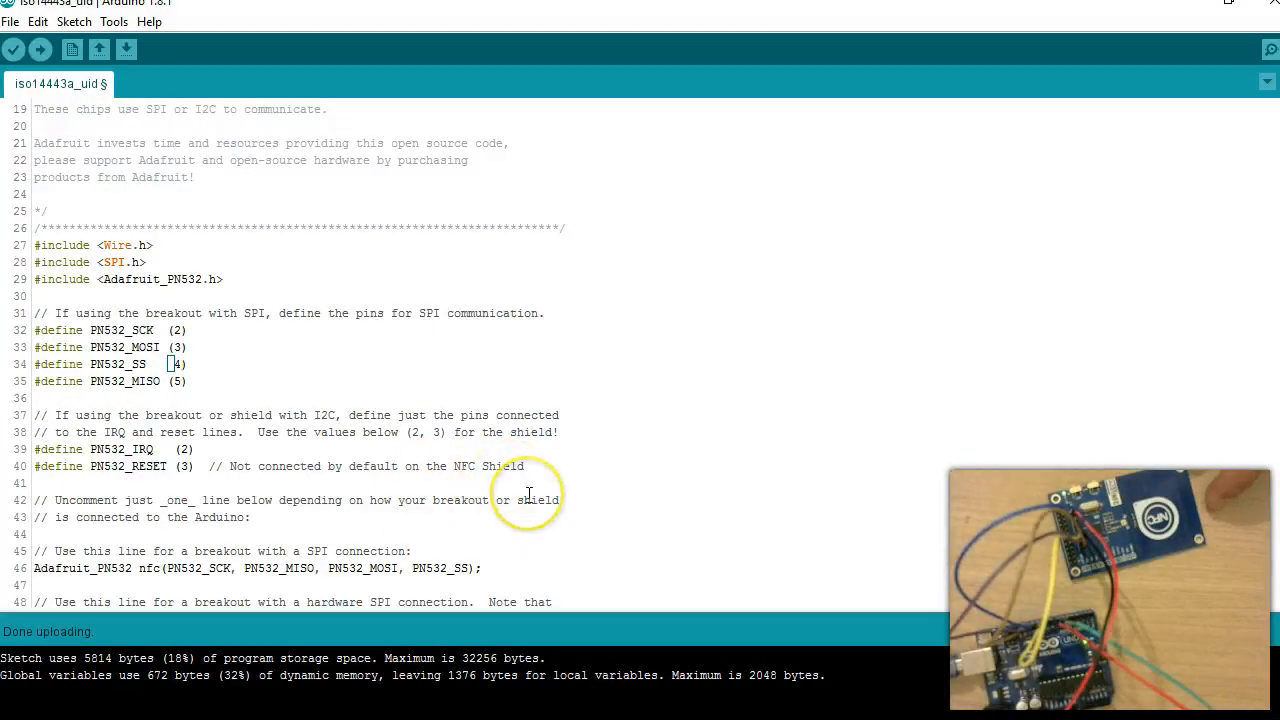
{"action": "mouse_move", "coordinate": [306, 391]}
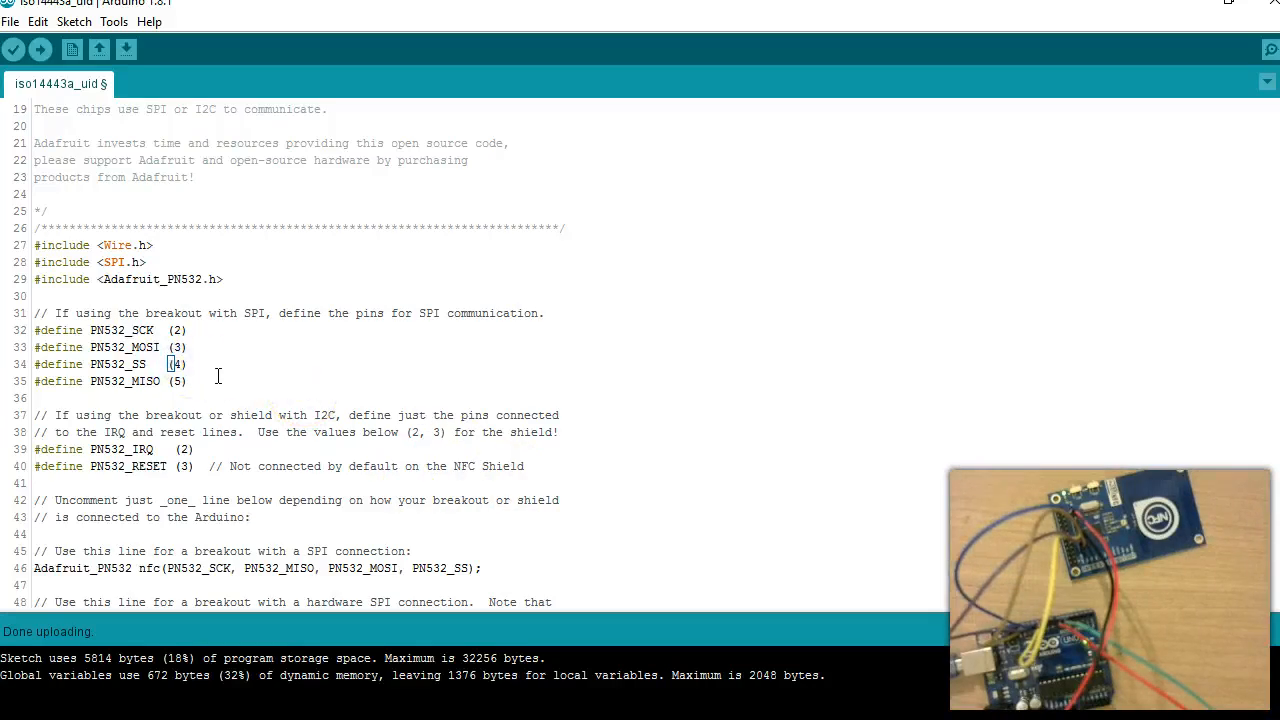
Set PN532_SS to 10 and swap the software SPI line for the hardware SPI constructor.
{"action": "type", "text": "10"}
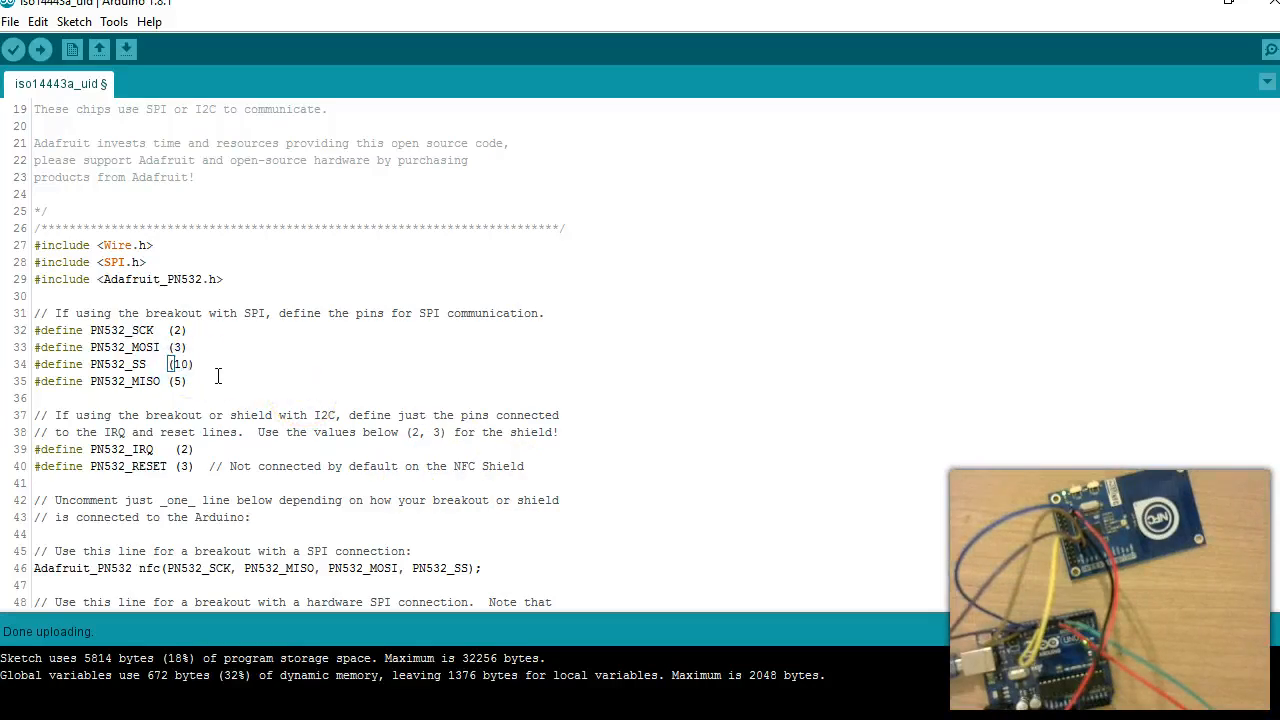
{"action": "scroll", "scroll_direction": "down", "scroll_amount": 3}
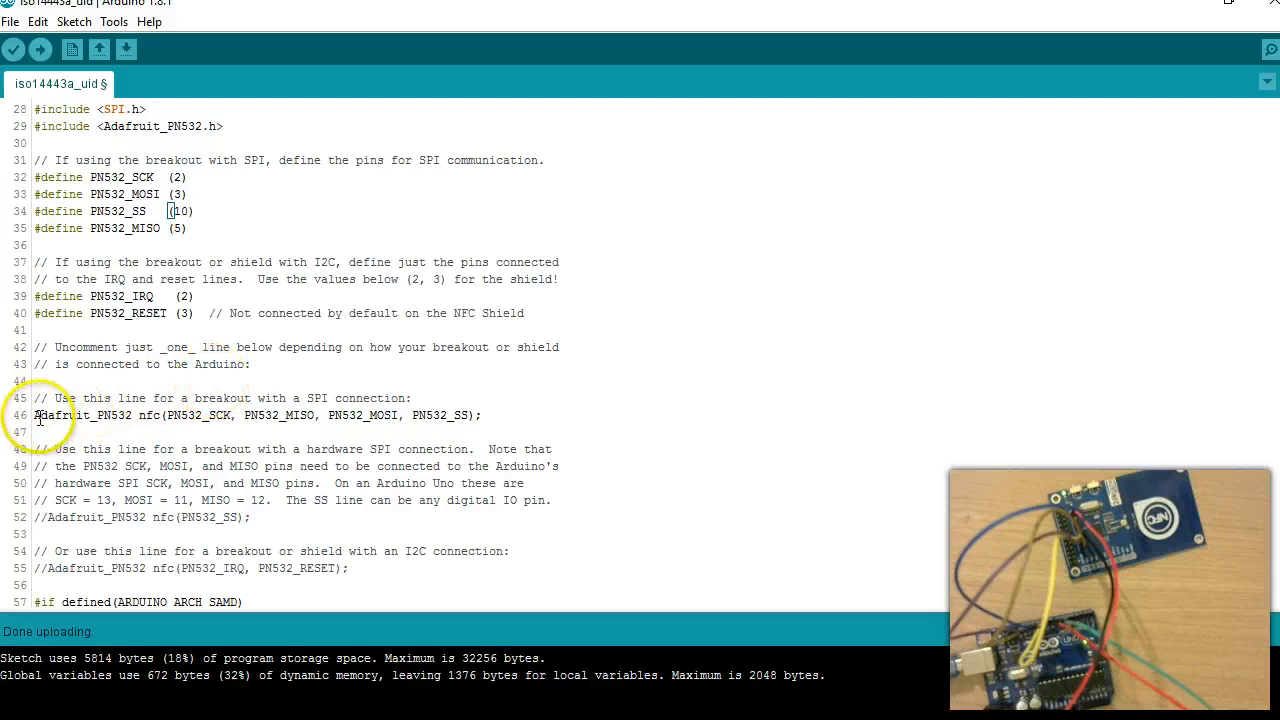
{"action": "scroll", "scroll_direction": "down", "scroll_amount": 3}
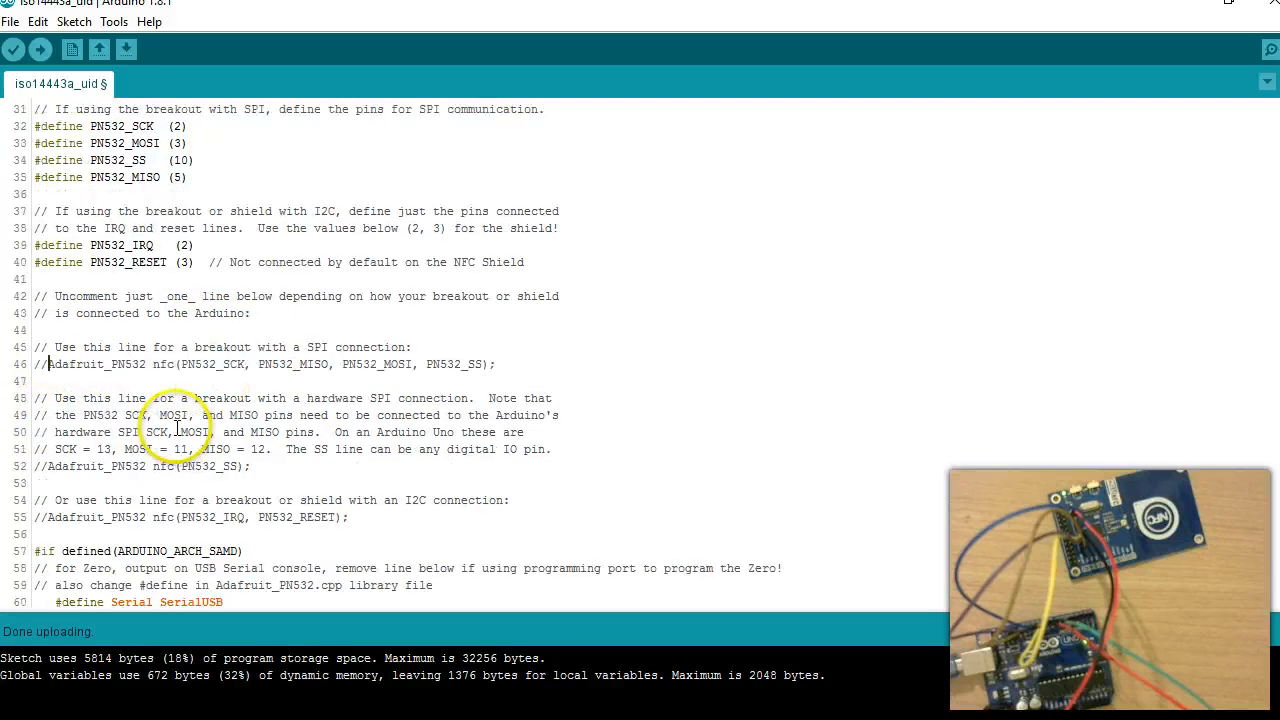
{"action": "scroll", "scroll_direction": "down", "scroll_amount": 3}
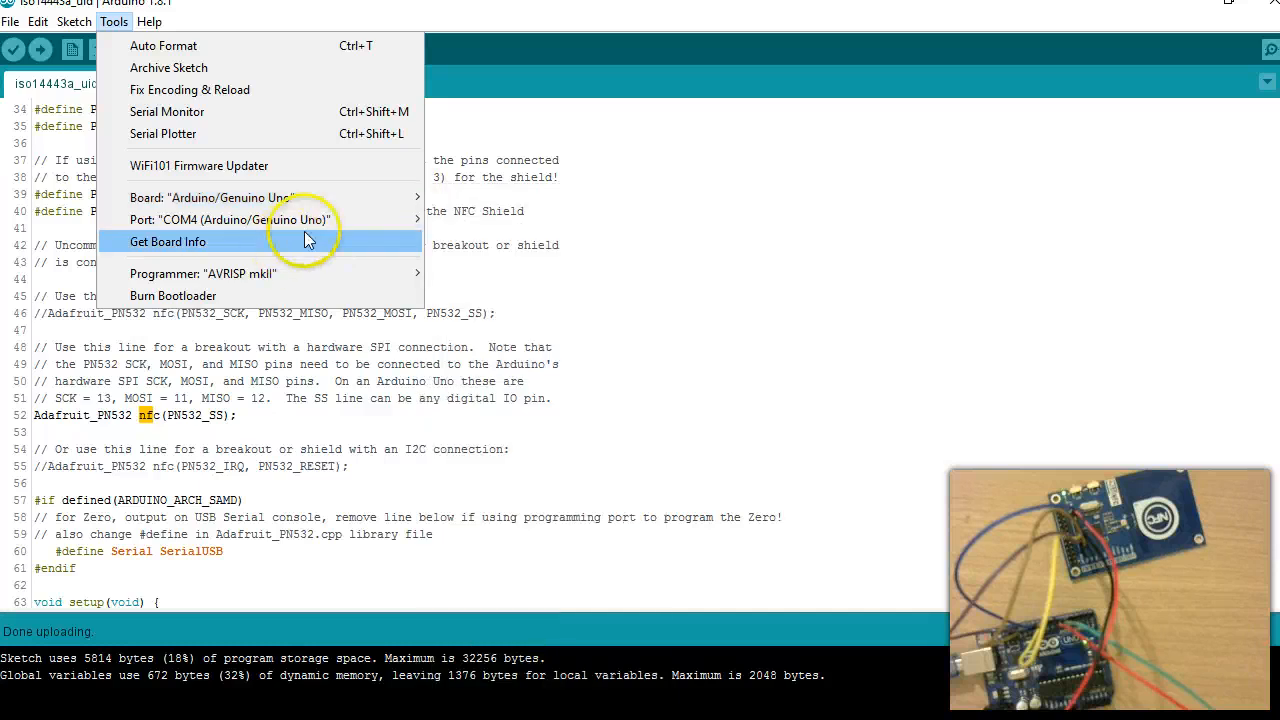
{"action": "mouse_move", "coordinate": [305, 375]}
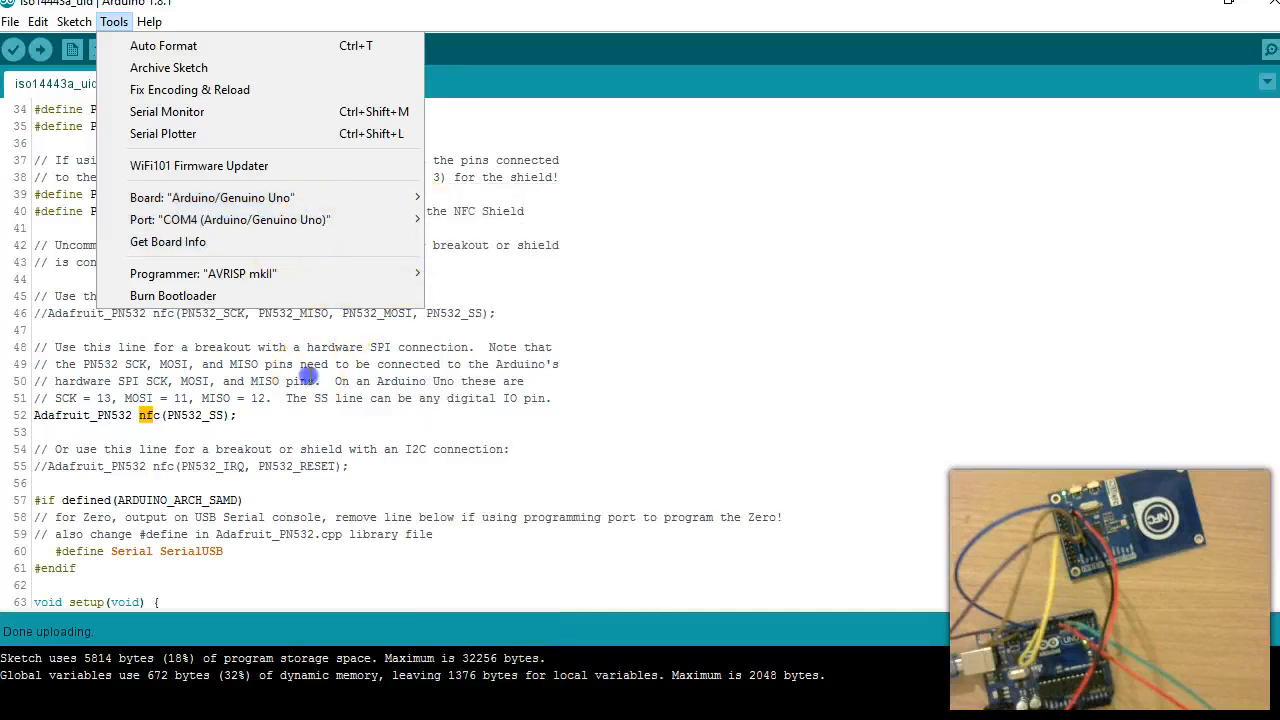
Dismiss the Tools menu and upload the hardware-SPI sketch to the Uno.
{"action": "left_click", "coordinate": [14, 49]}
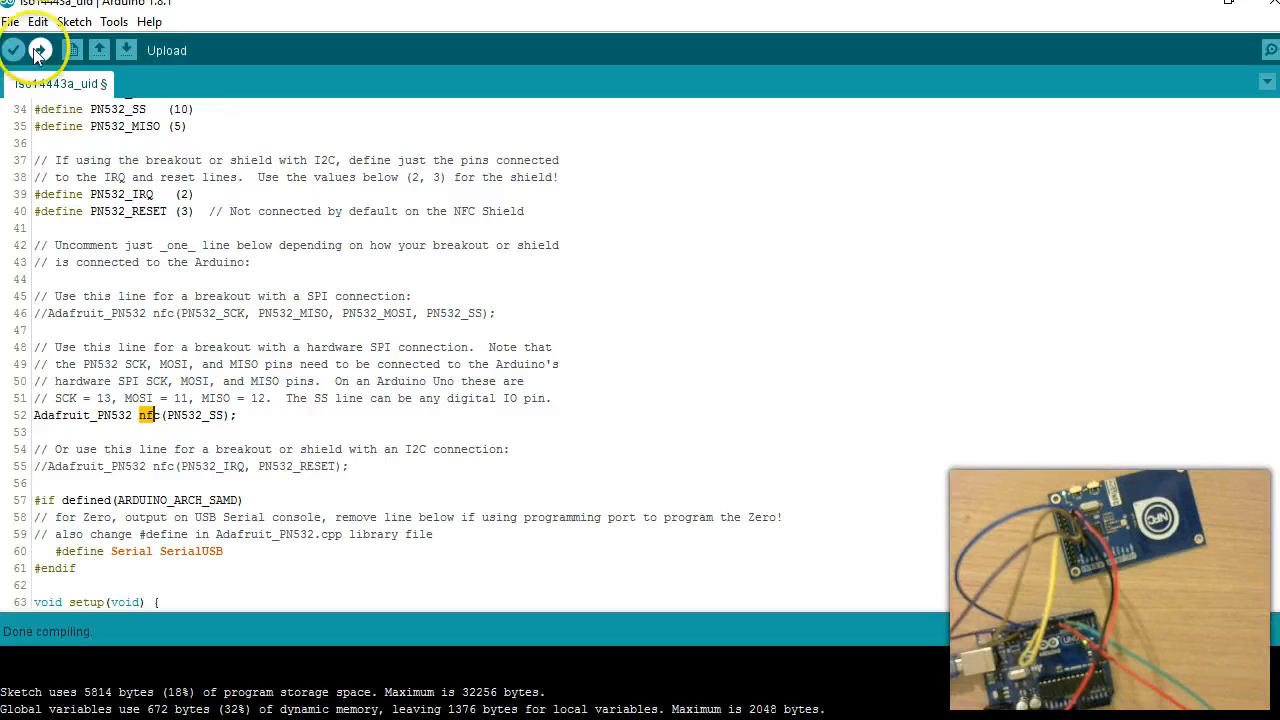
{"action": "left_click", "coordinate": [40, 50]}
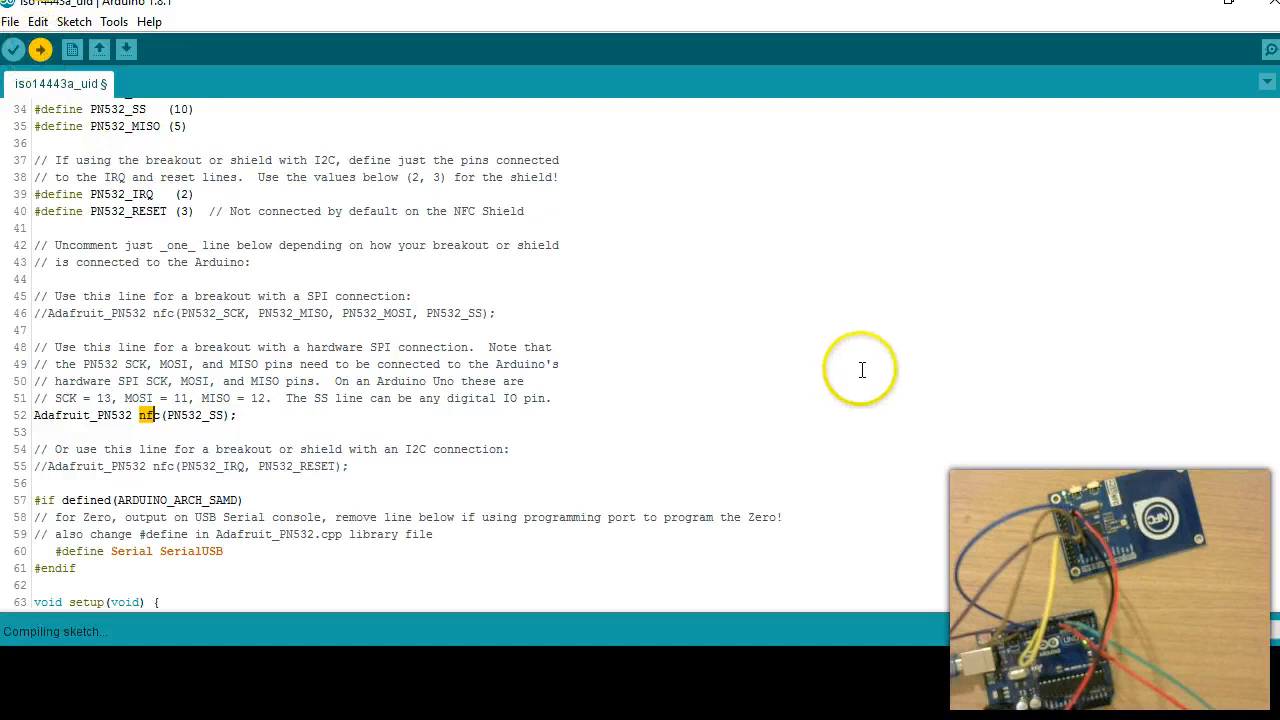
{"action": "mouse_move", "coordinate": [1270, 50]}
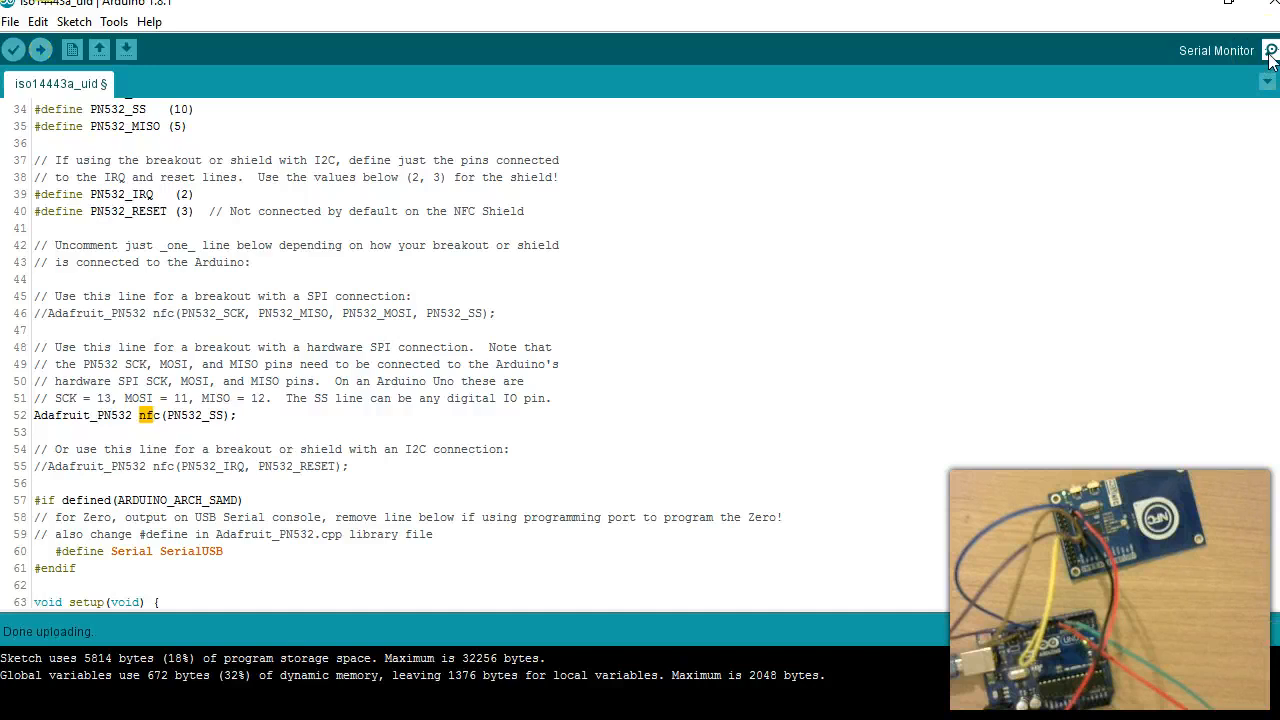
Open the Serial Monitor to watch the scanned card UIDs.
{"action": "left_click", "coordinate": [1270, 50]}
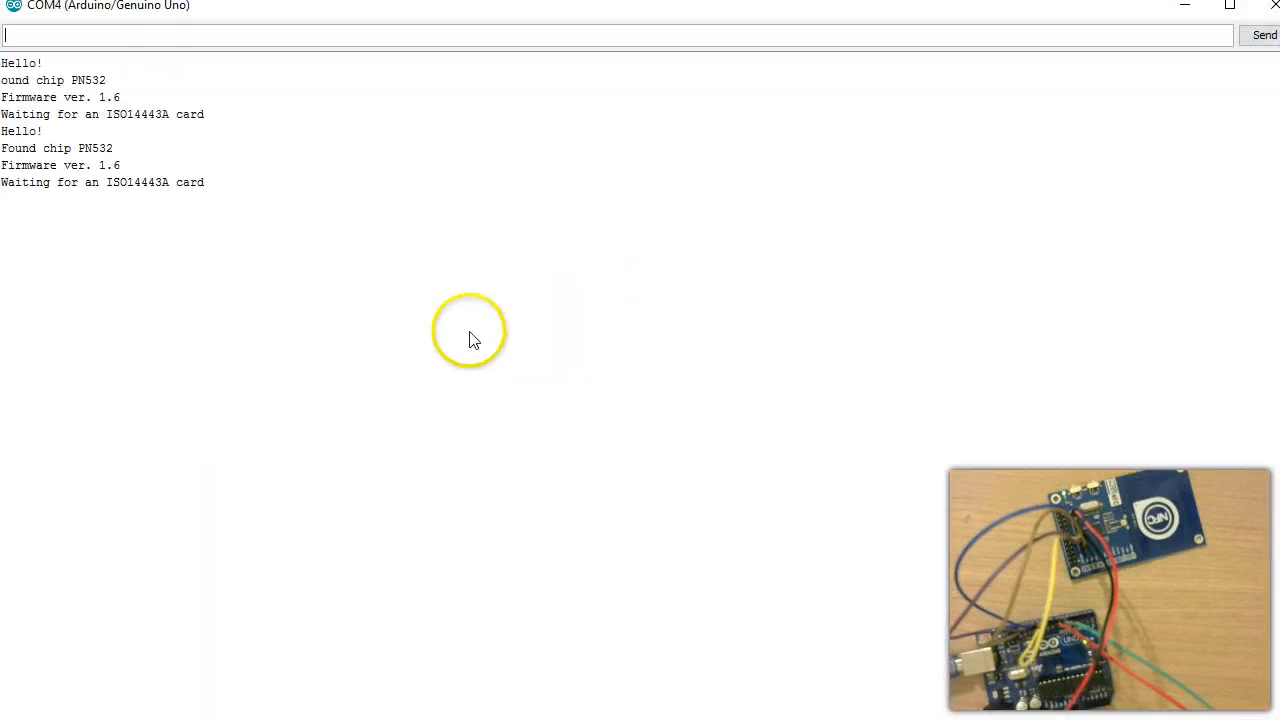
{"action": "mouse_move", "coordinate": [143, 150]}
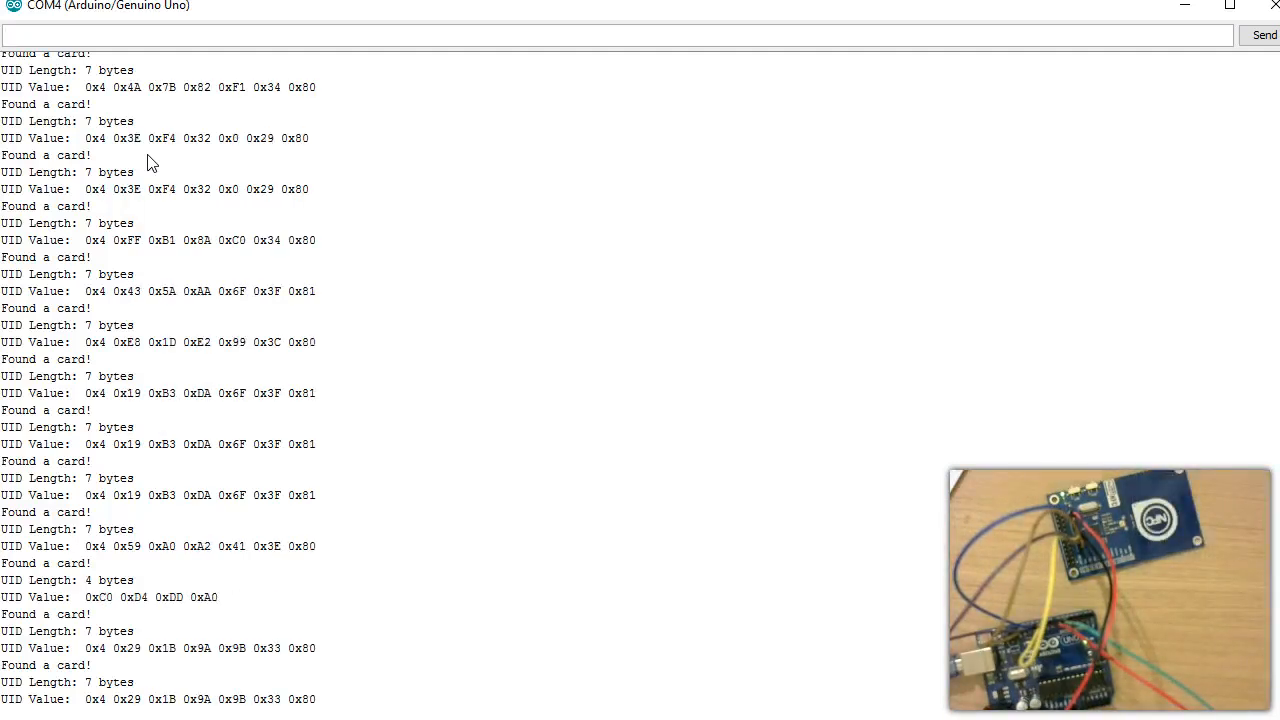
{"action": "mouse_move", "coordinate": [340, 556]}
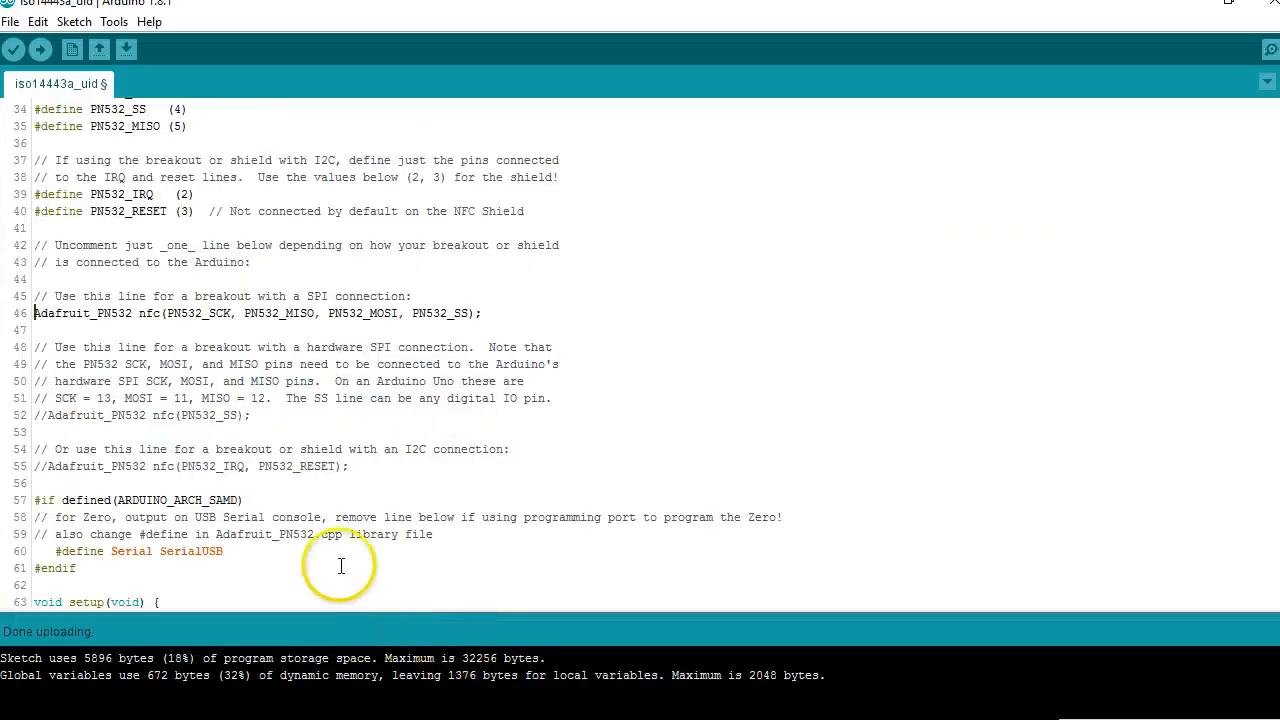
Comment out the SPI line 46, enable the I2C constructor on line 55, and upload.
{"action": "scroll", "scroll_direction": "up", "scroll_amount": 3}
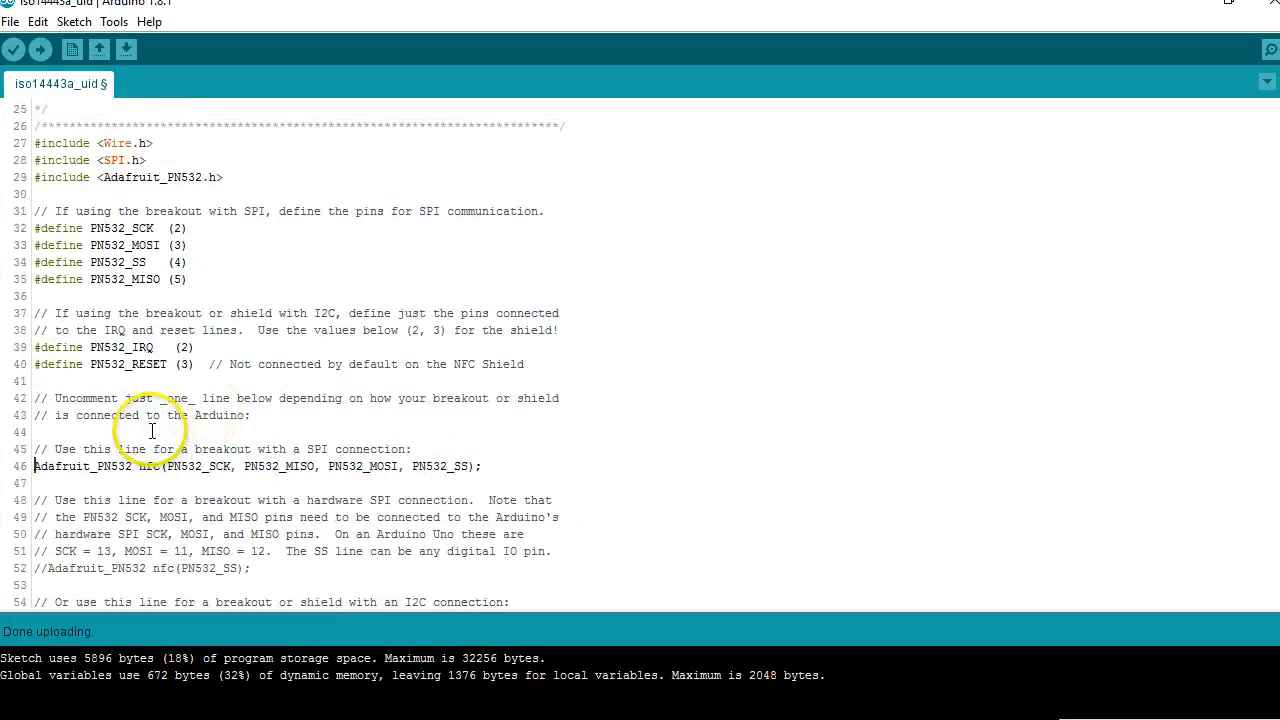
{"action": "scroll", "scroll_direction": "down", "scroll_amount": 3}
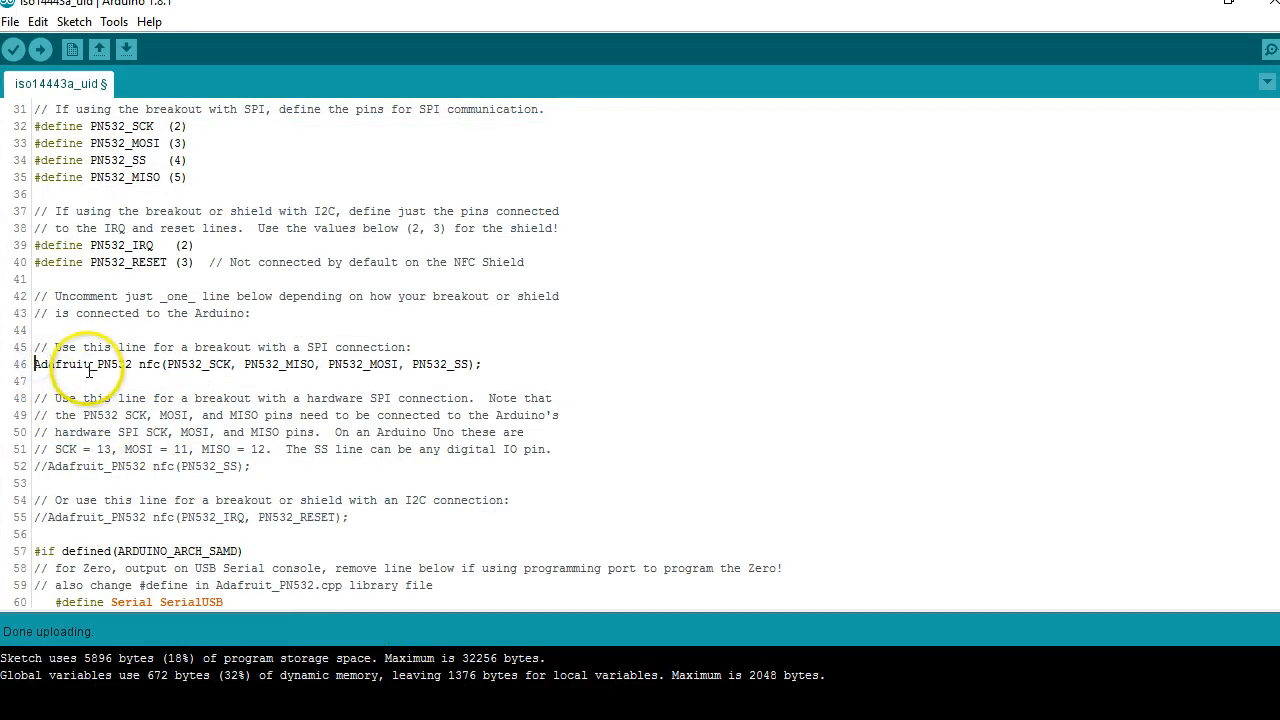
{"action": "scroll", "scroll_direction": "down", "scroll_amount": 3}
{"action": "type", "text": "//"}
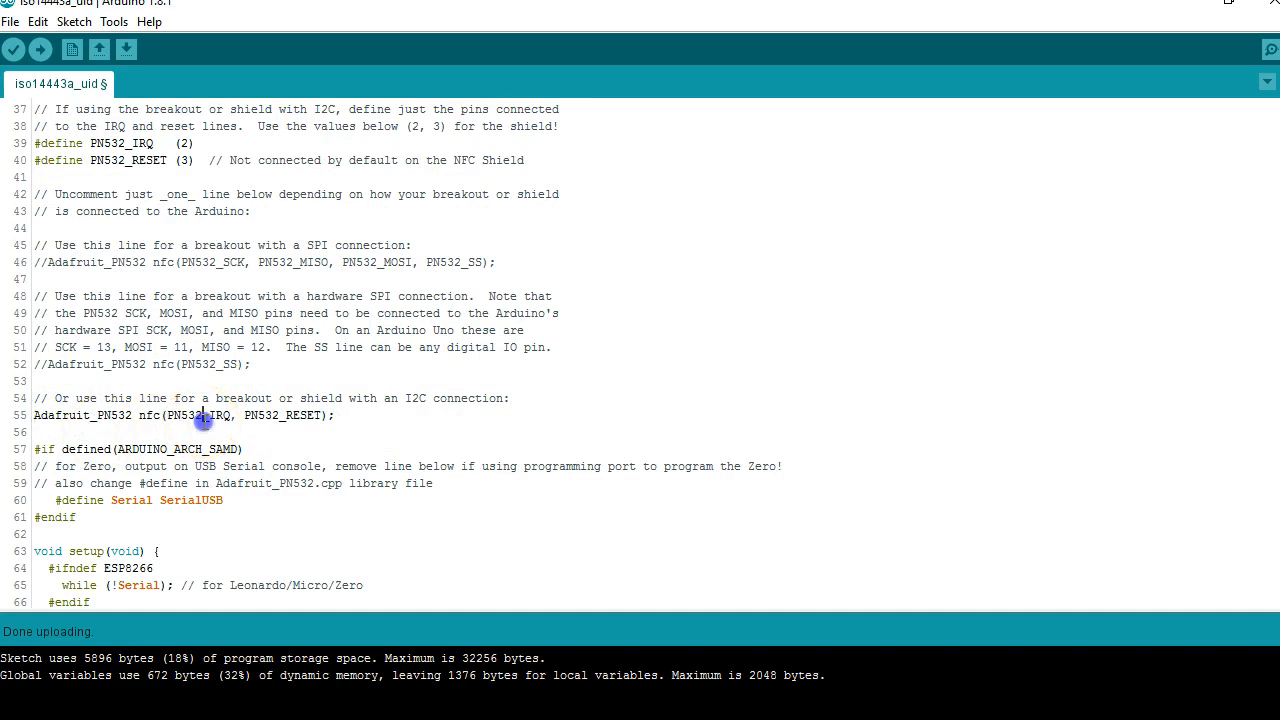
{"action": "scroll", "scroll_direction": "up", "scroll_amount": 3}
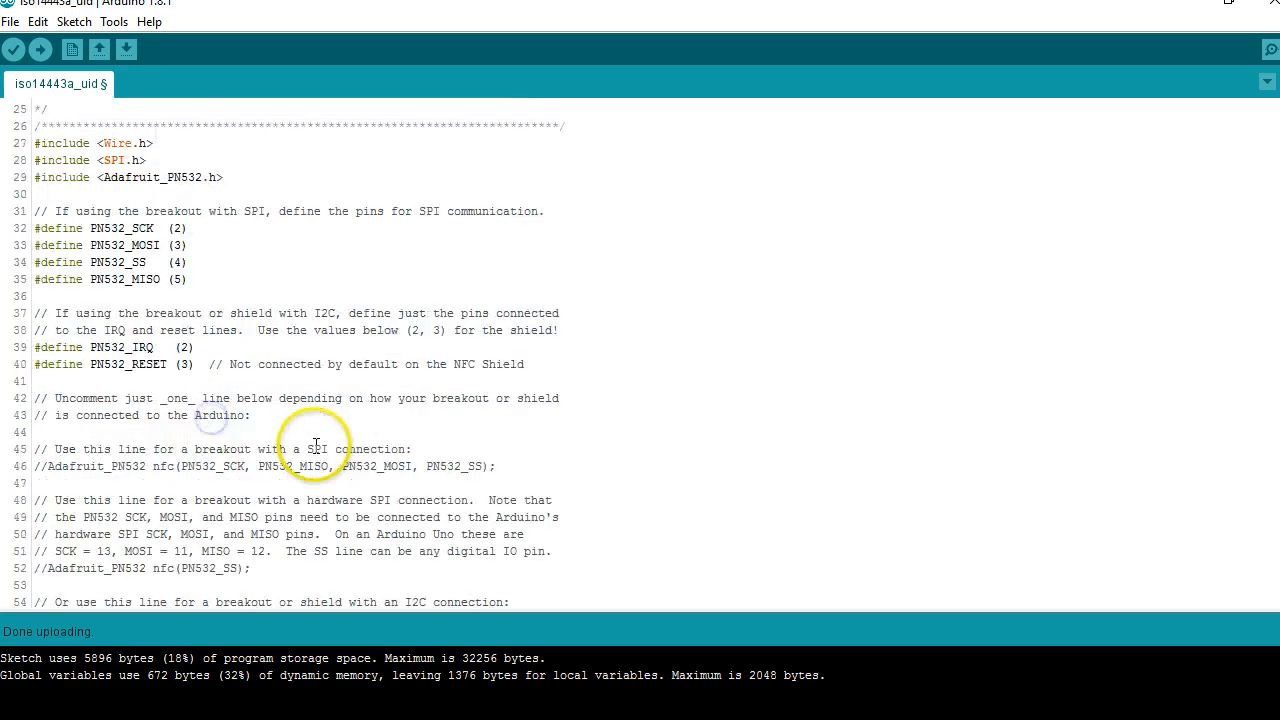
{"action": "scroll", "scroll_direction": "down", "scroll_amount": 3}
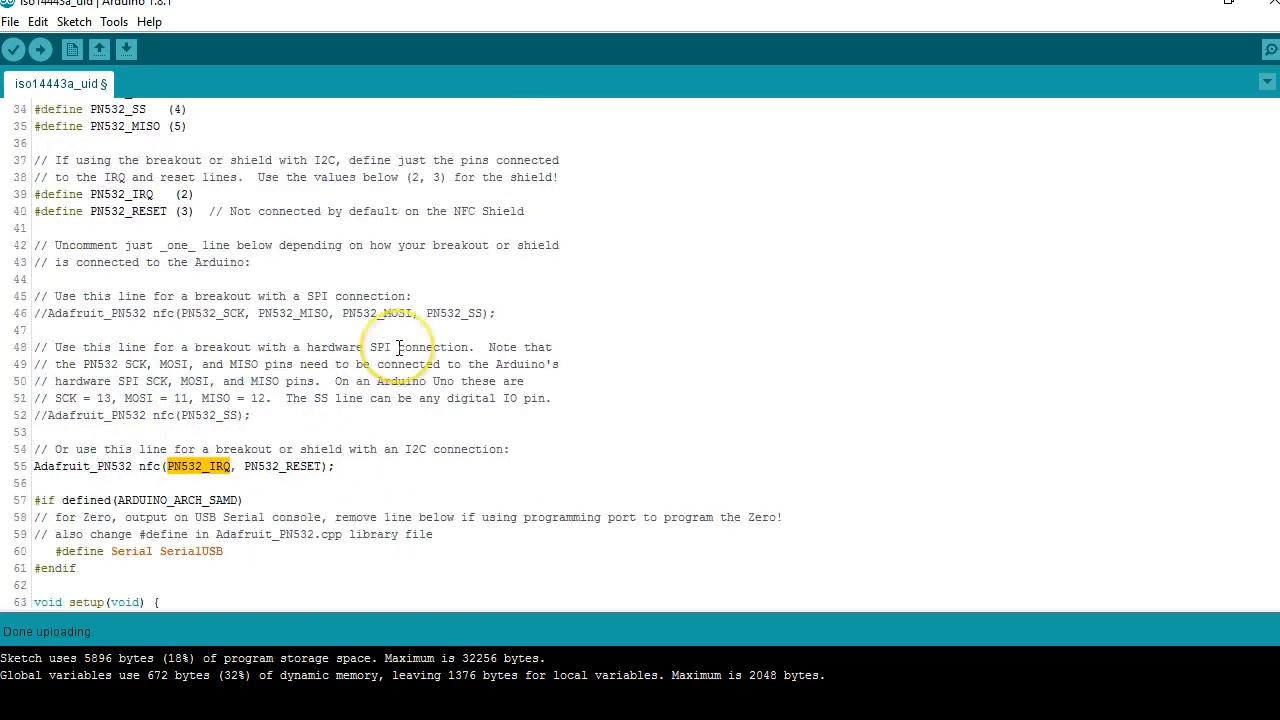
{"action": "left_click", "coordinate": [15, 49]}
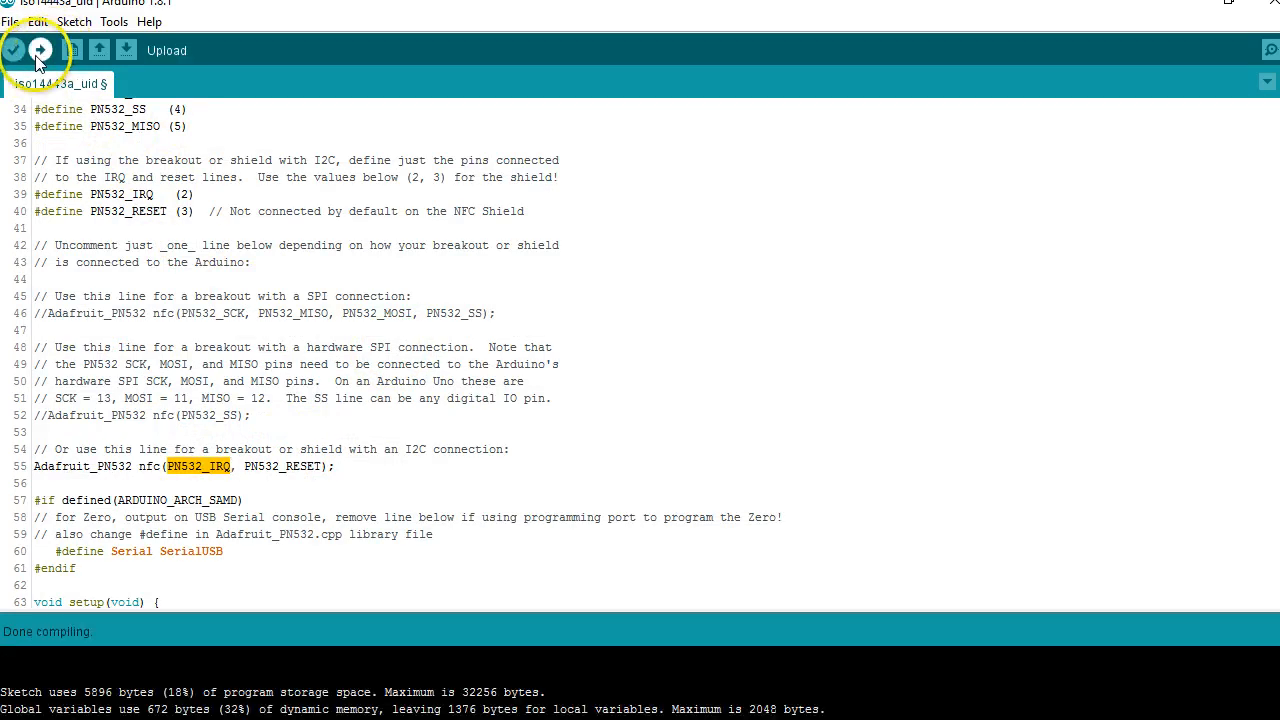
{"action": "left_click", "coordinate": [40, 50]}
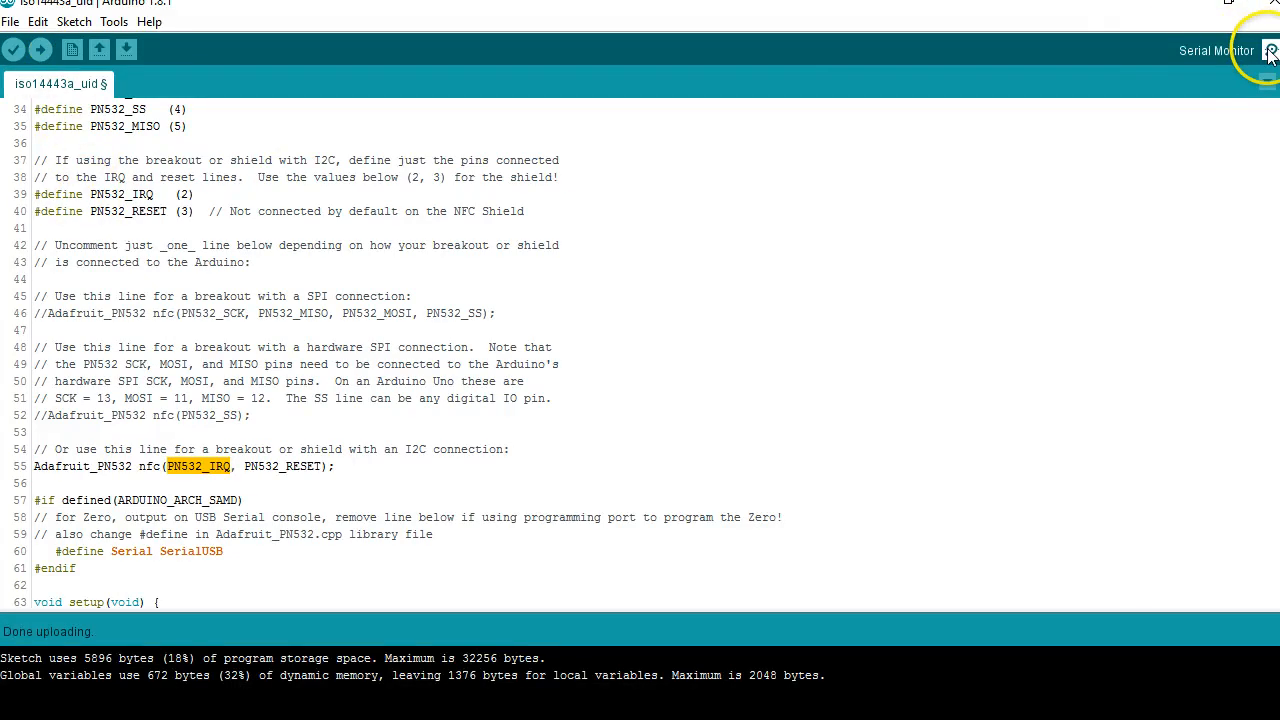
Open the Serial Monitor to read UIDs of one 4-byte and two 7-byte cards.
{"action": "left_click", "coordinate": [1270, 50]}
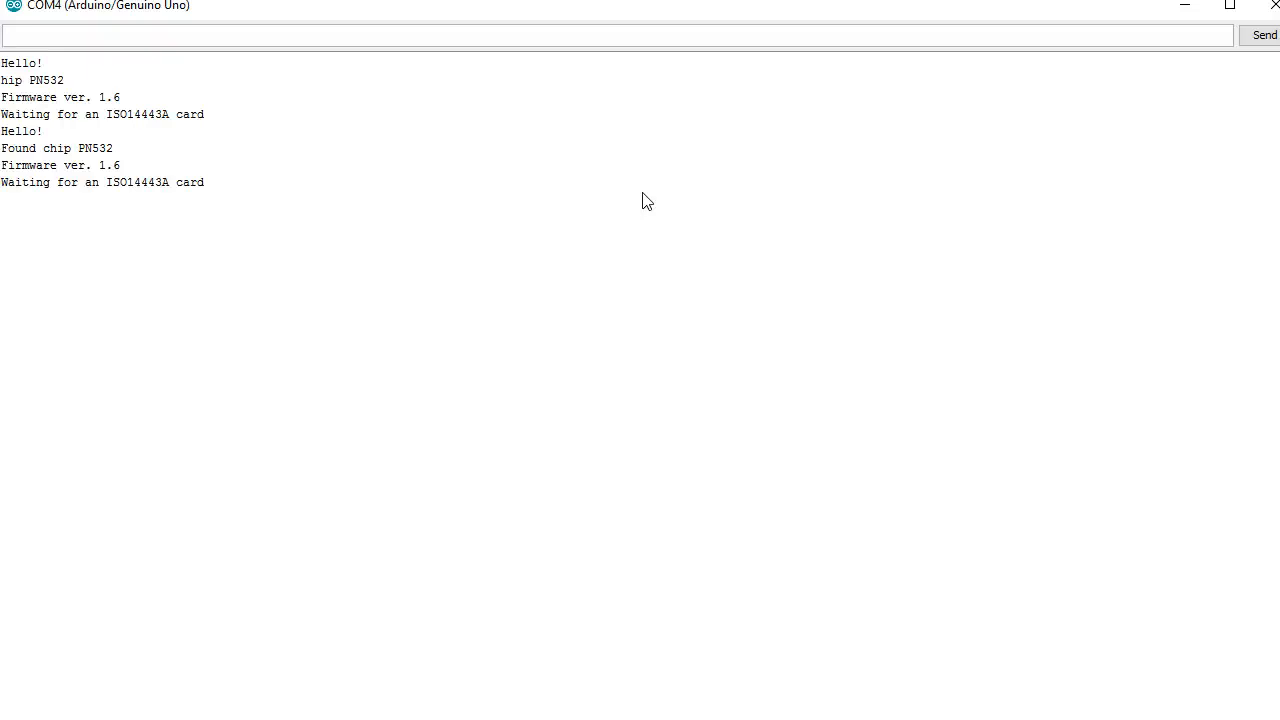
{"action": "mouse_move", "coordinate": [105, 188]}
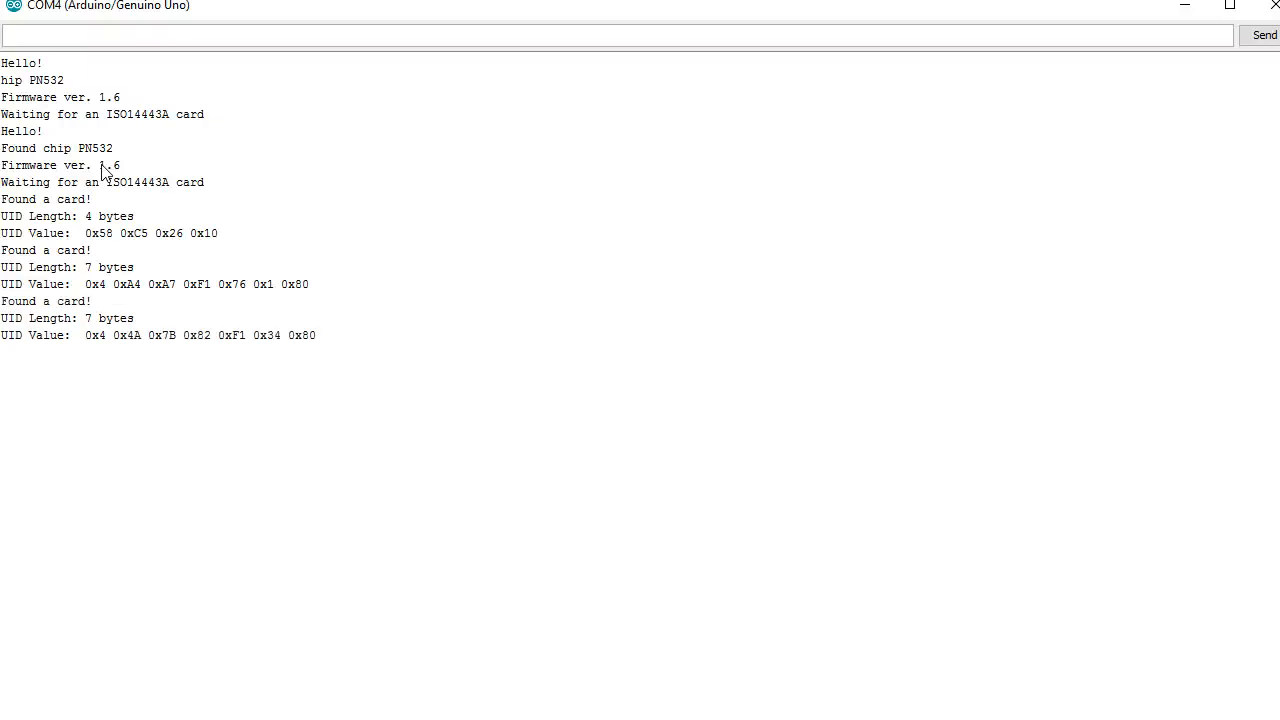
{"action": "mouse_move", "coordinate": [133, 245]}
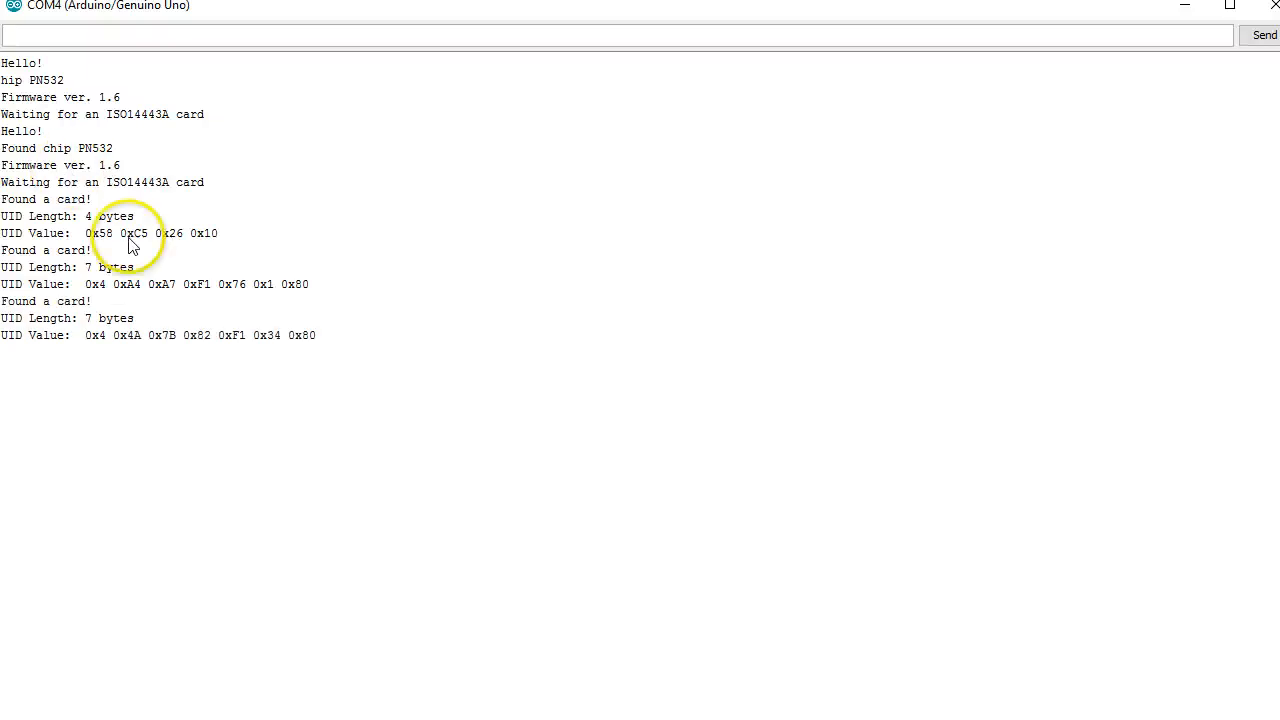
{"action": "mouse_move", "coordinate": [220, 430]}
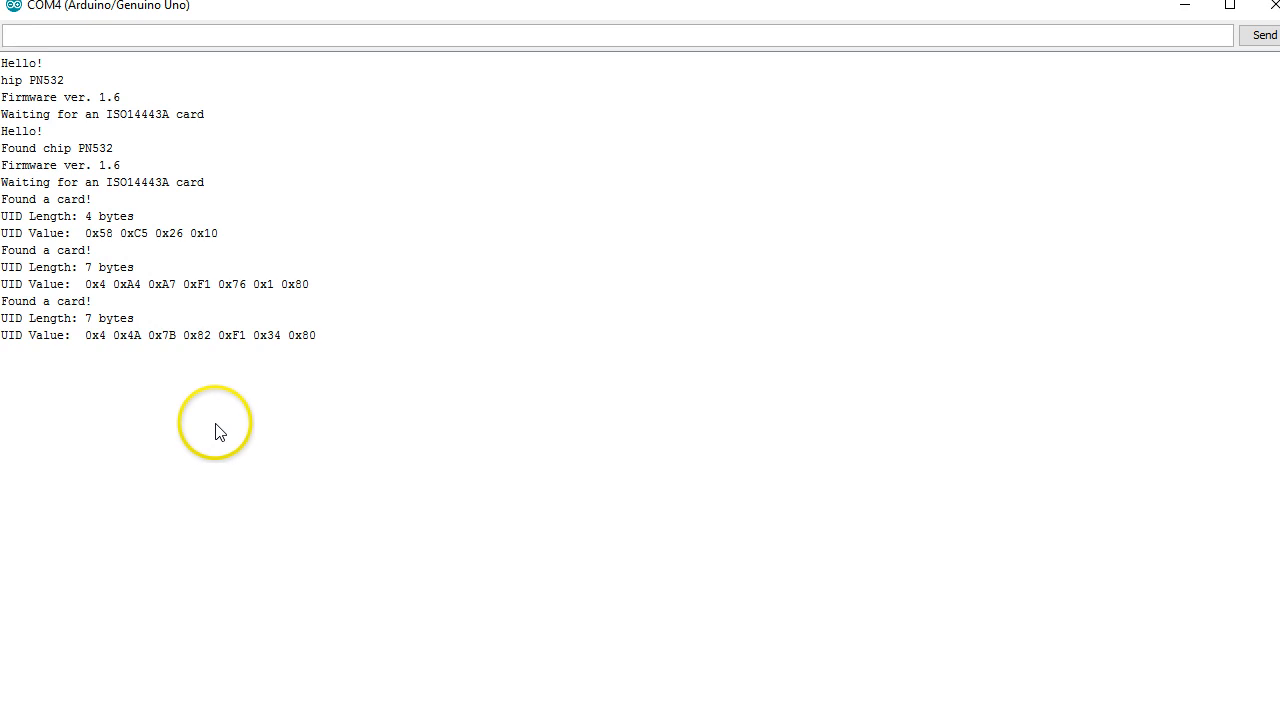